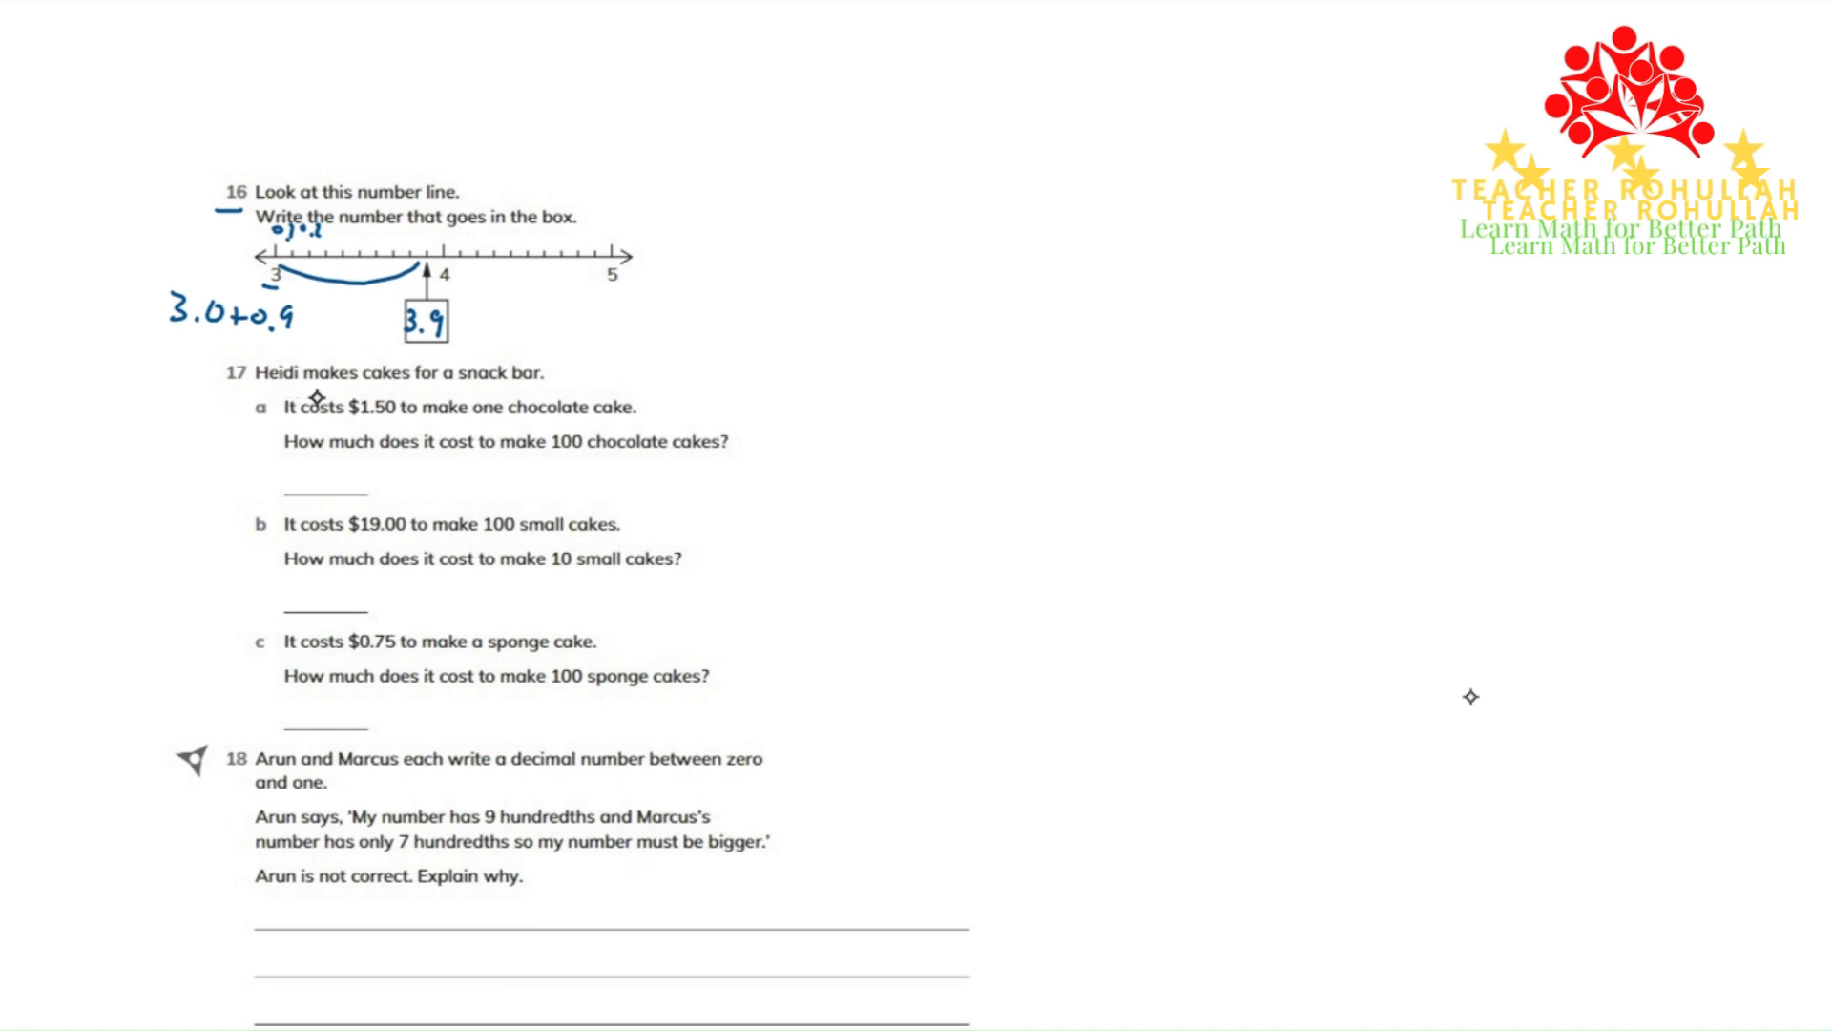
{"action": "mouse_move", "coordinate": [328, 416]}
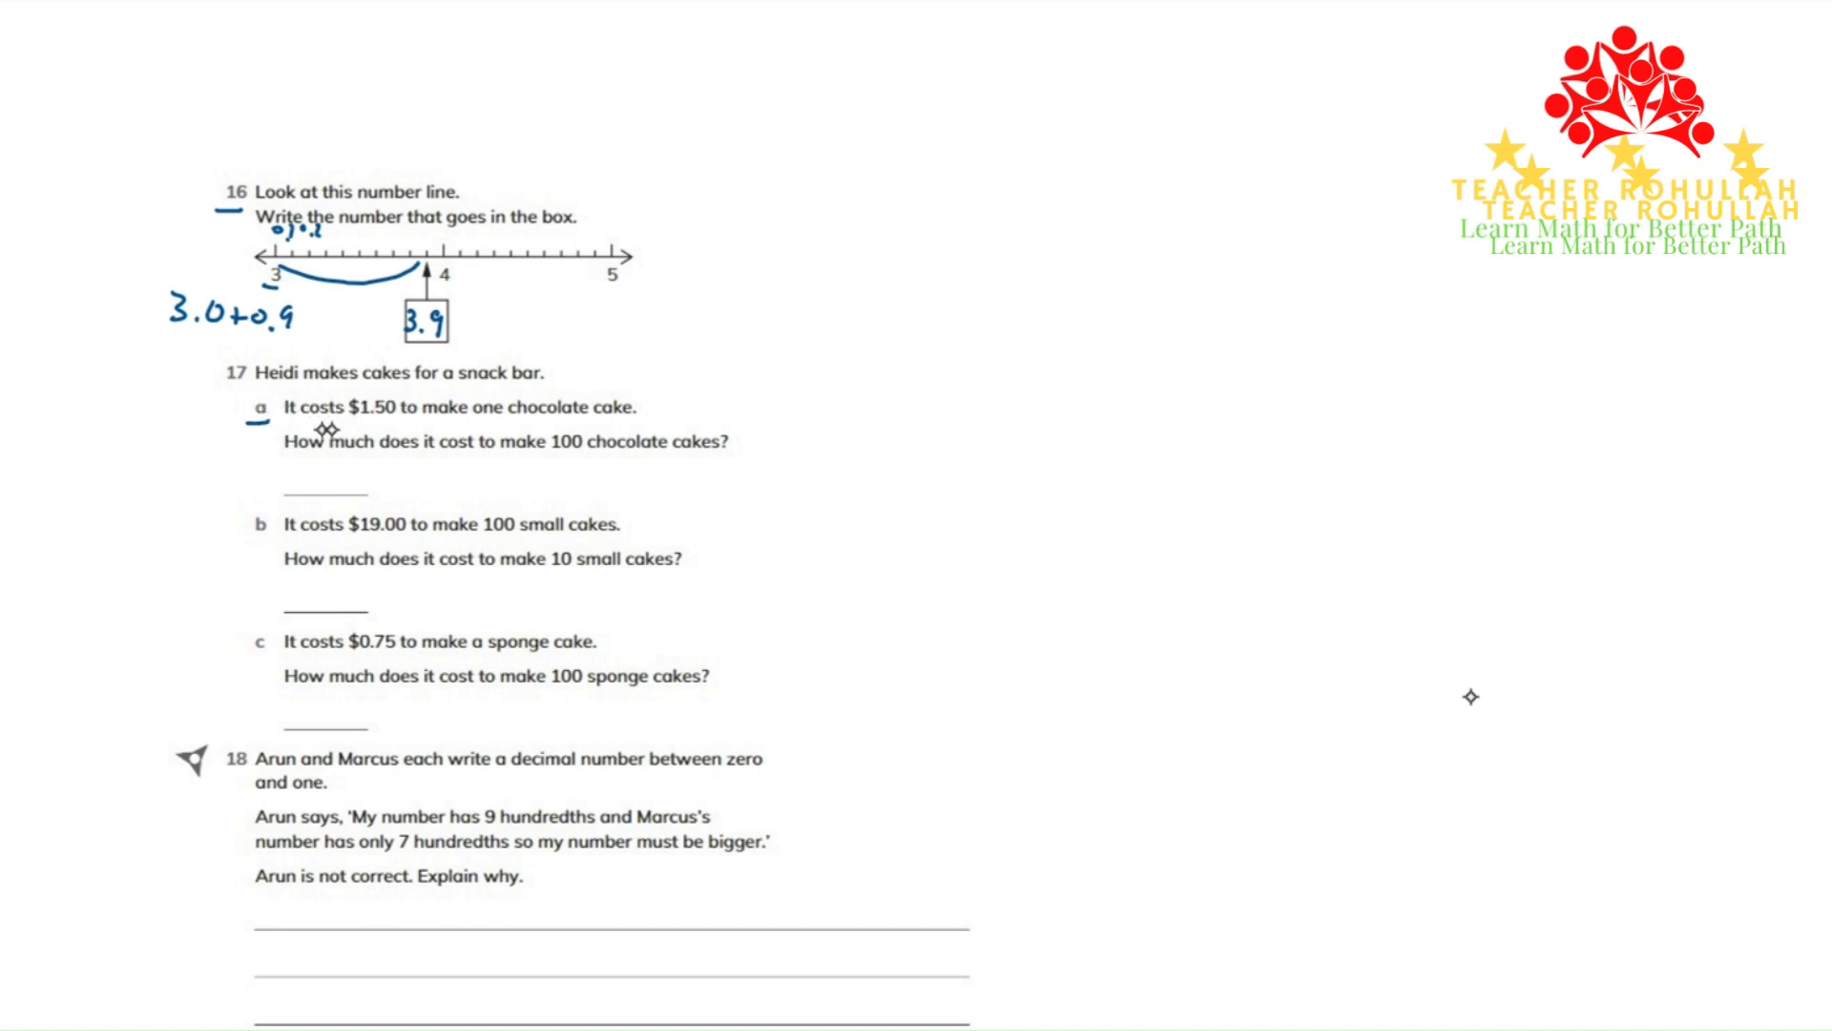
{"action": "mouse_move", "coordinate": [384, 420]}
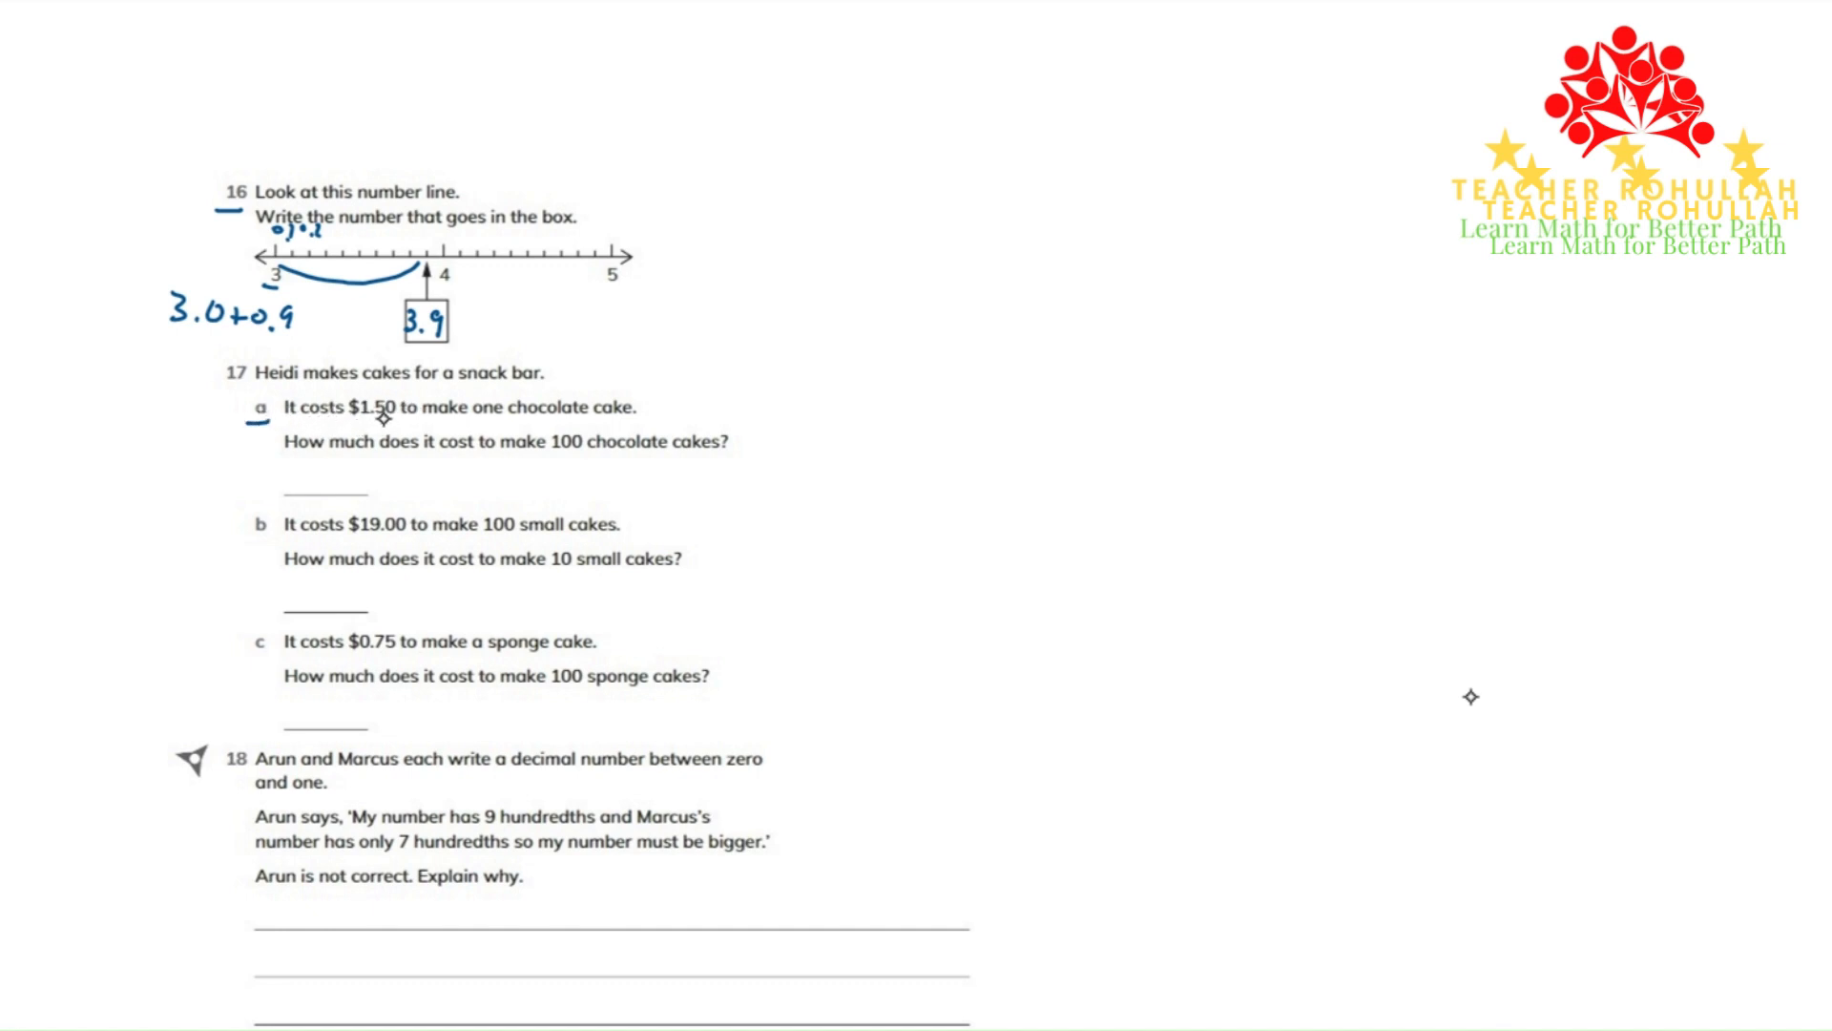
{"action": "mouse_move", "coordinate": [500, 424]}
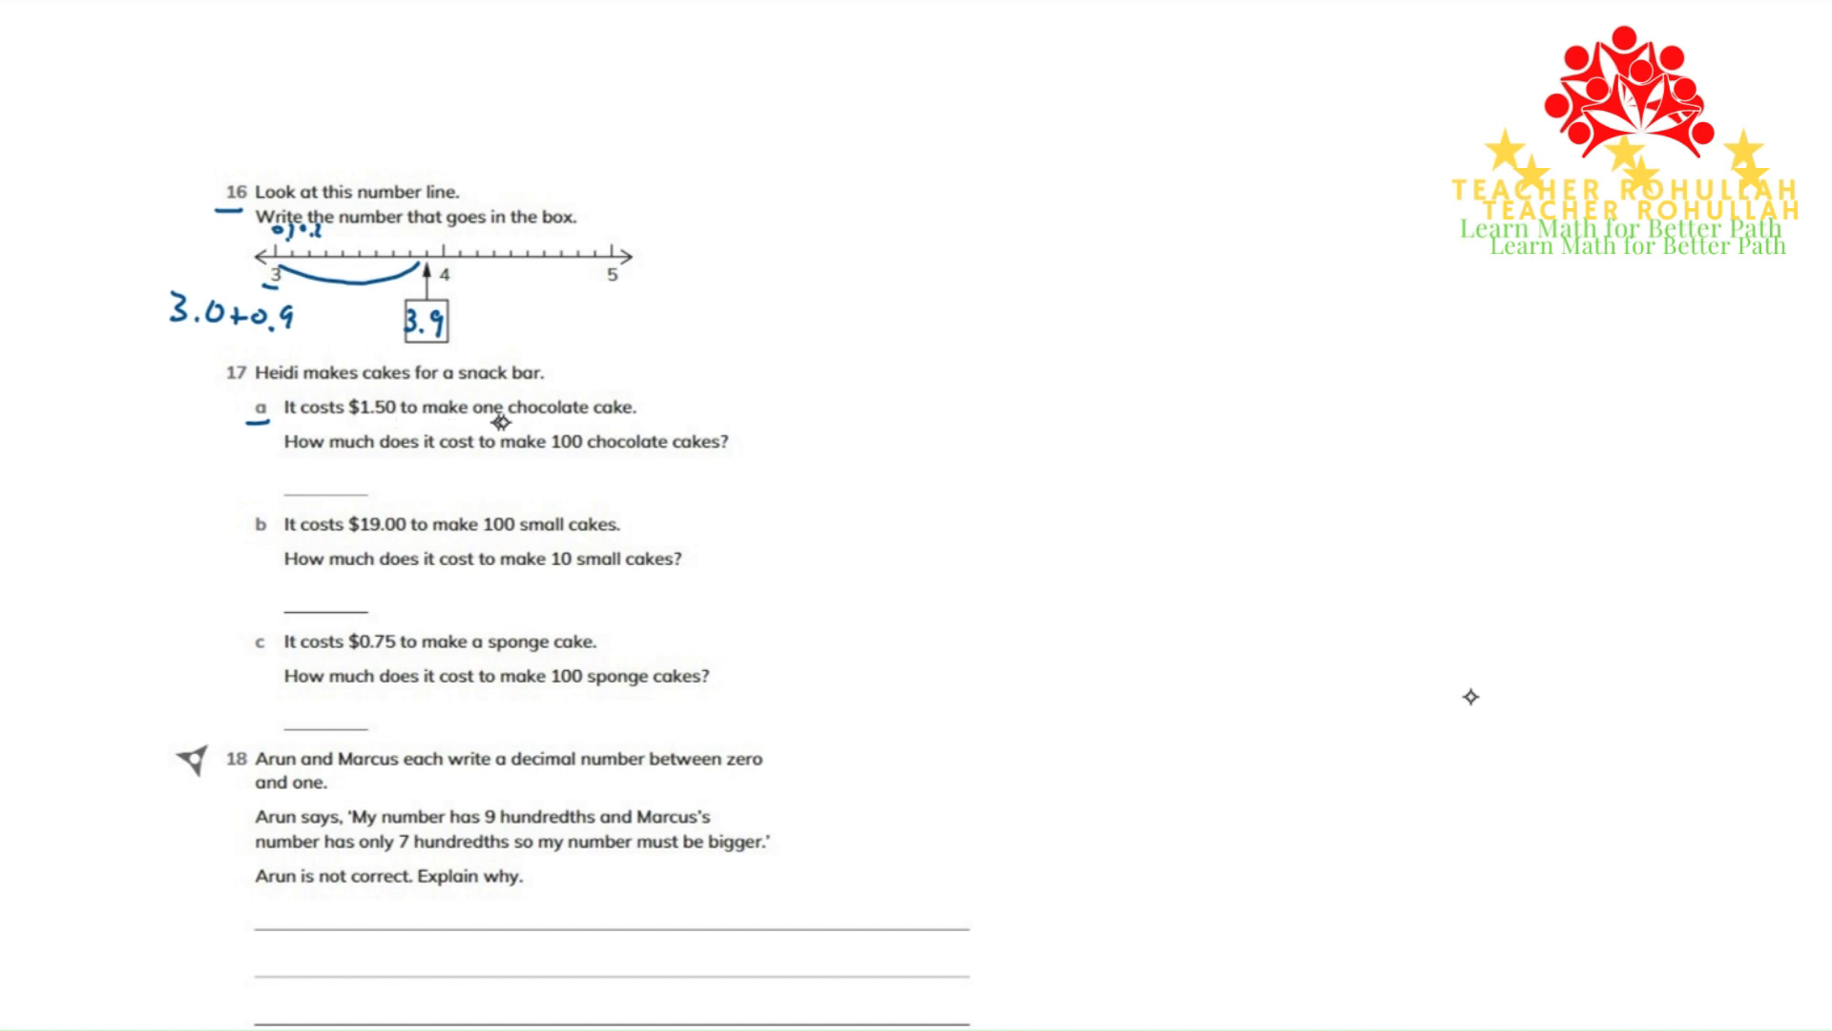
{"action": "mouse_move", "coordinate": [571, 427]}
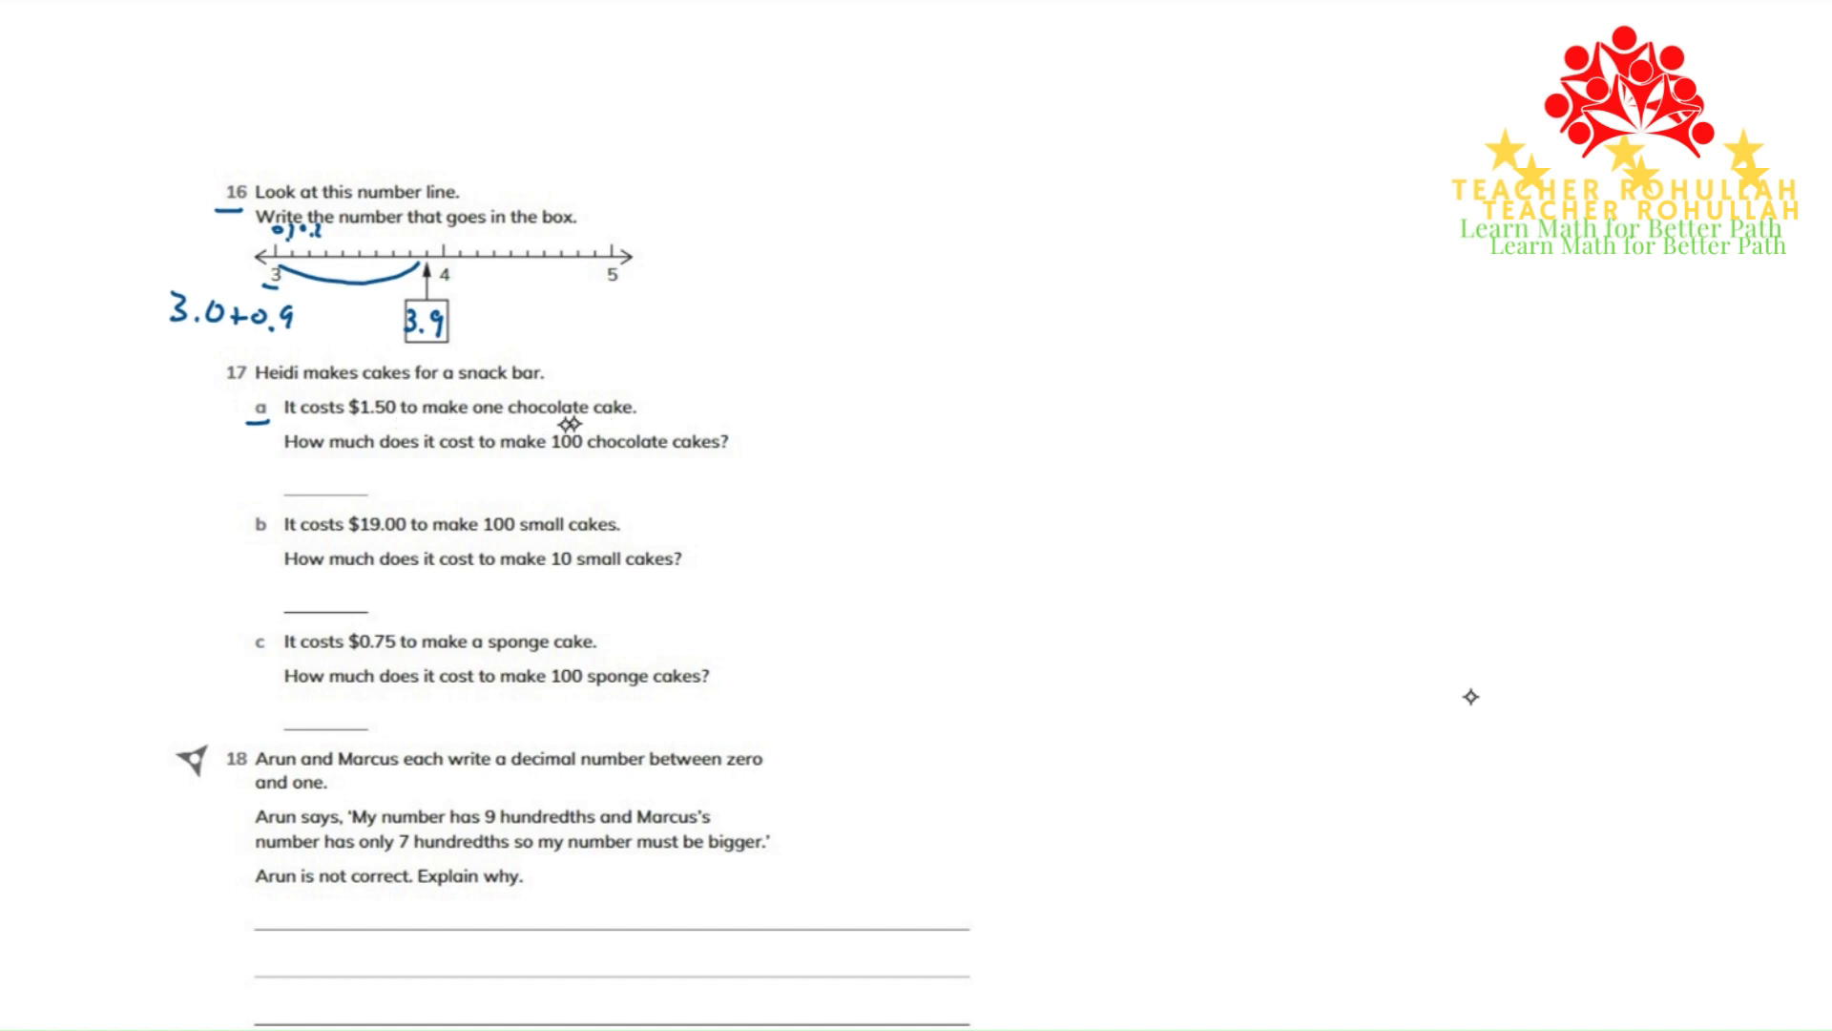
{"action": "mouse_move", "coordinate": [455, 460]}
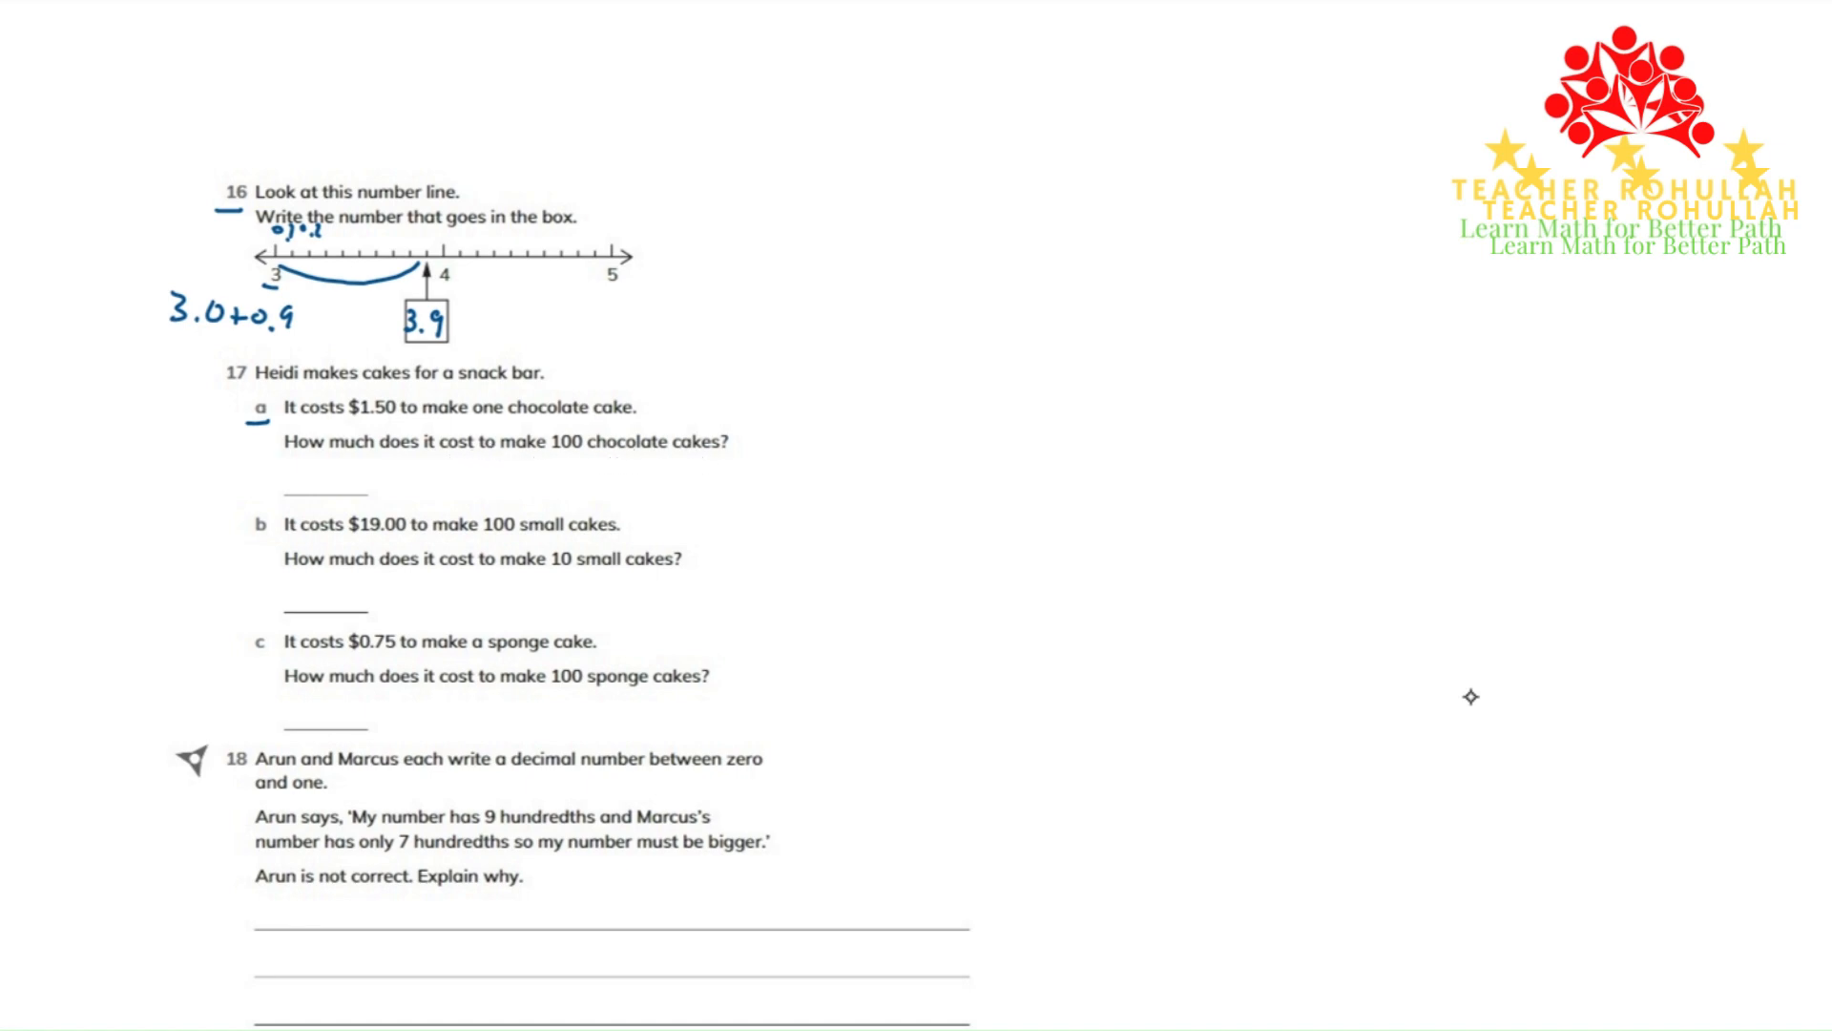
{"action": "type", "text": "$1.58x1"}
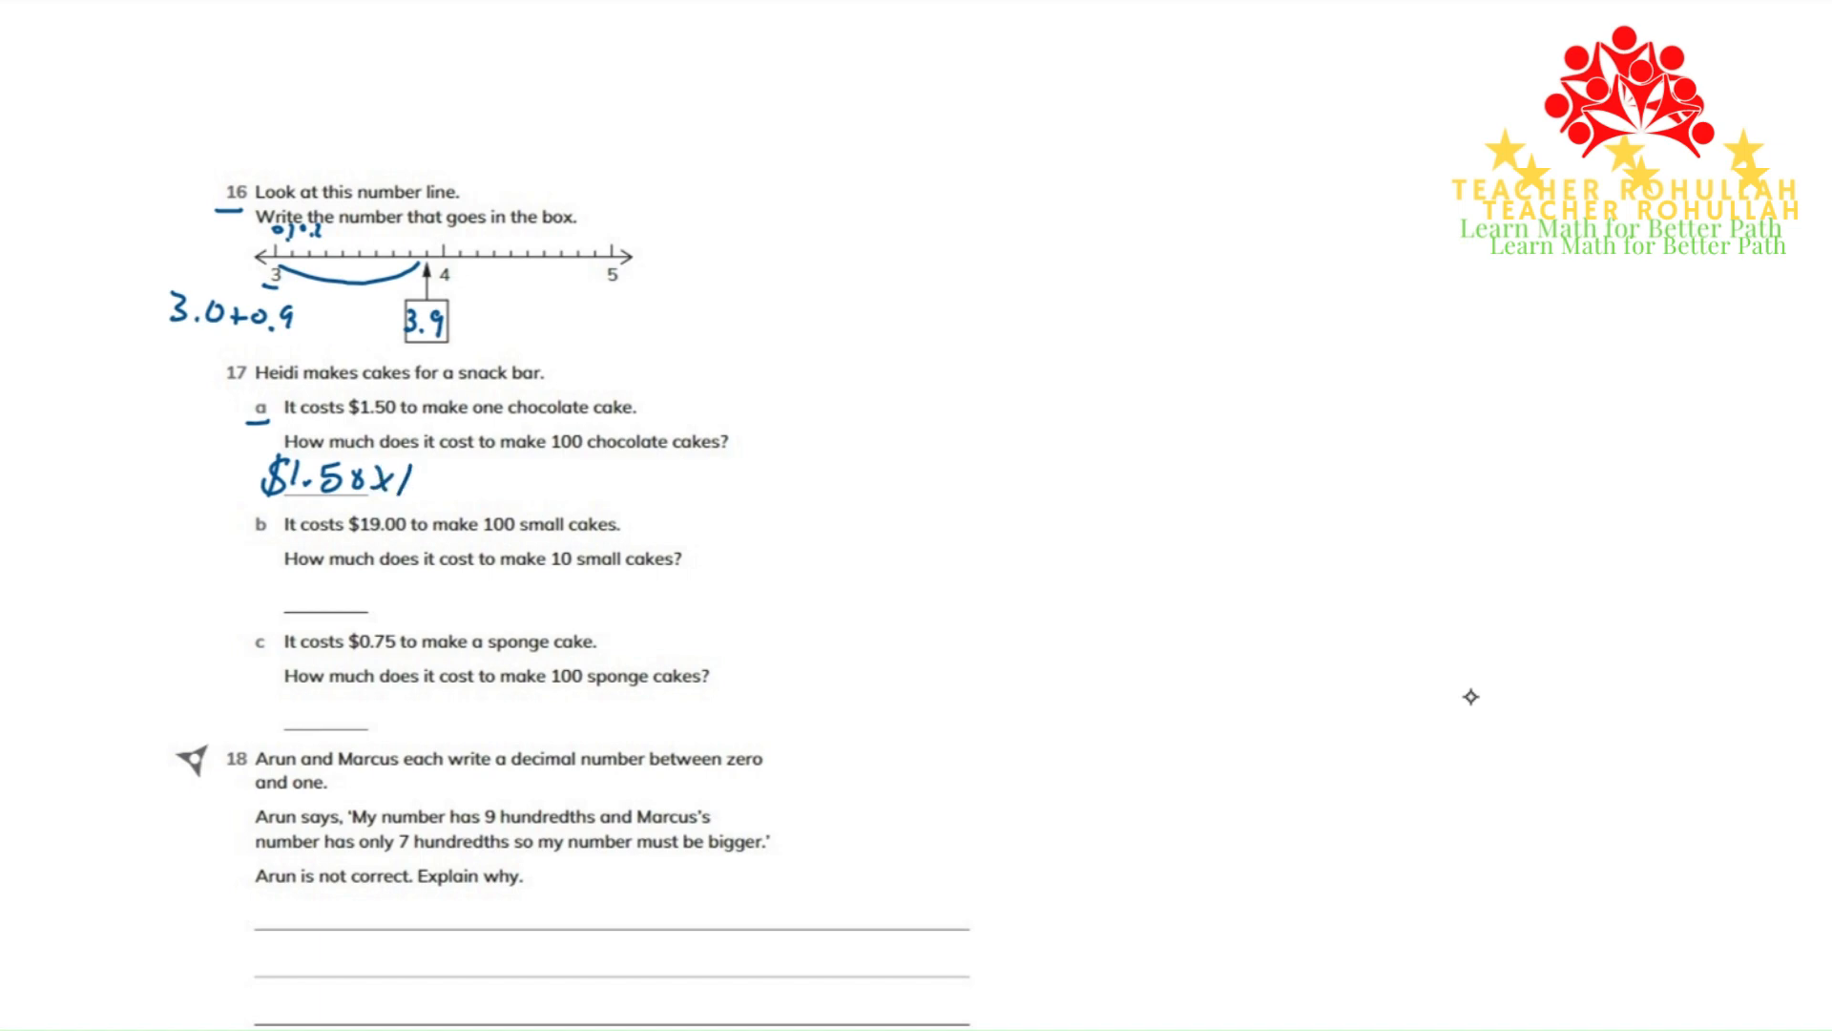
{"action": "type", "text": "00 ="}
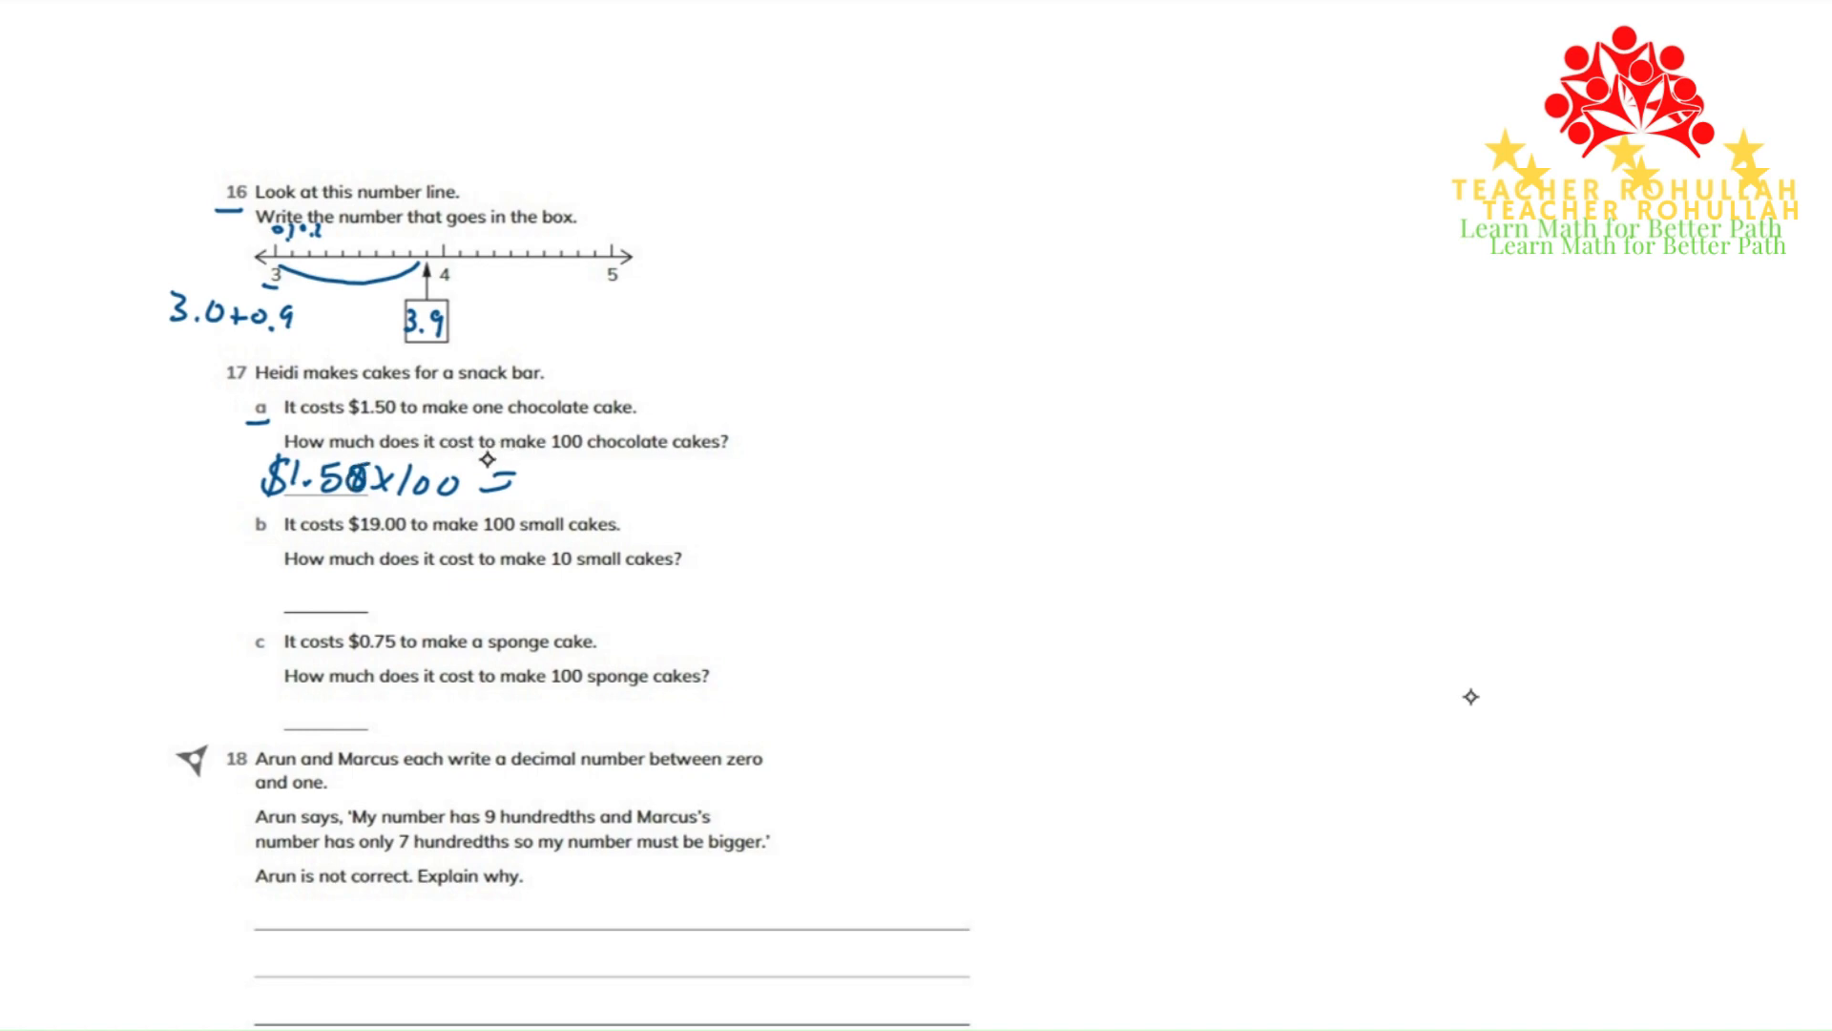
{"action": "type", "text": "150"}
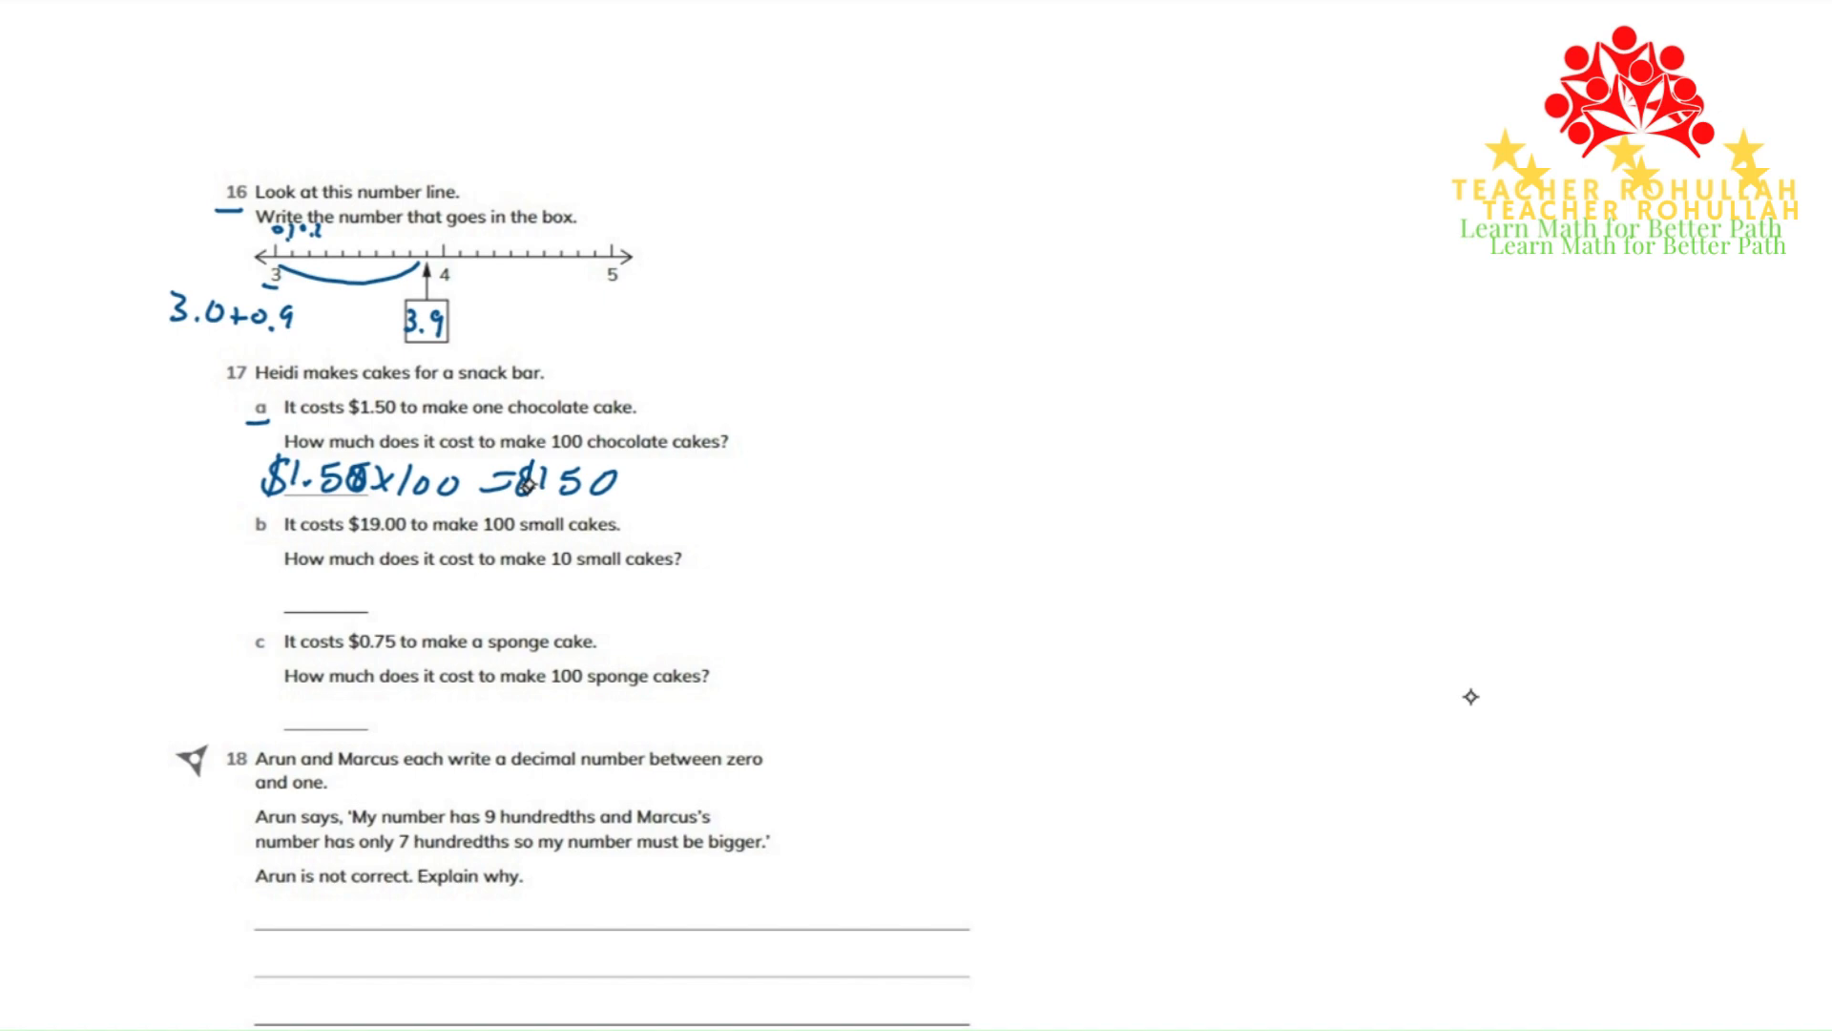
{"action": "type", "text": ".00"}
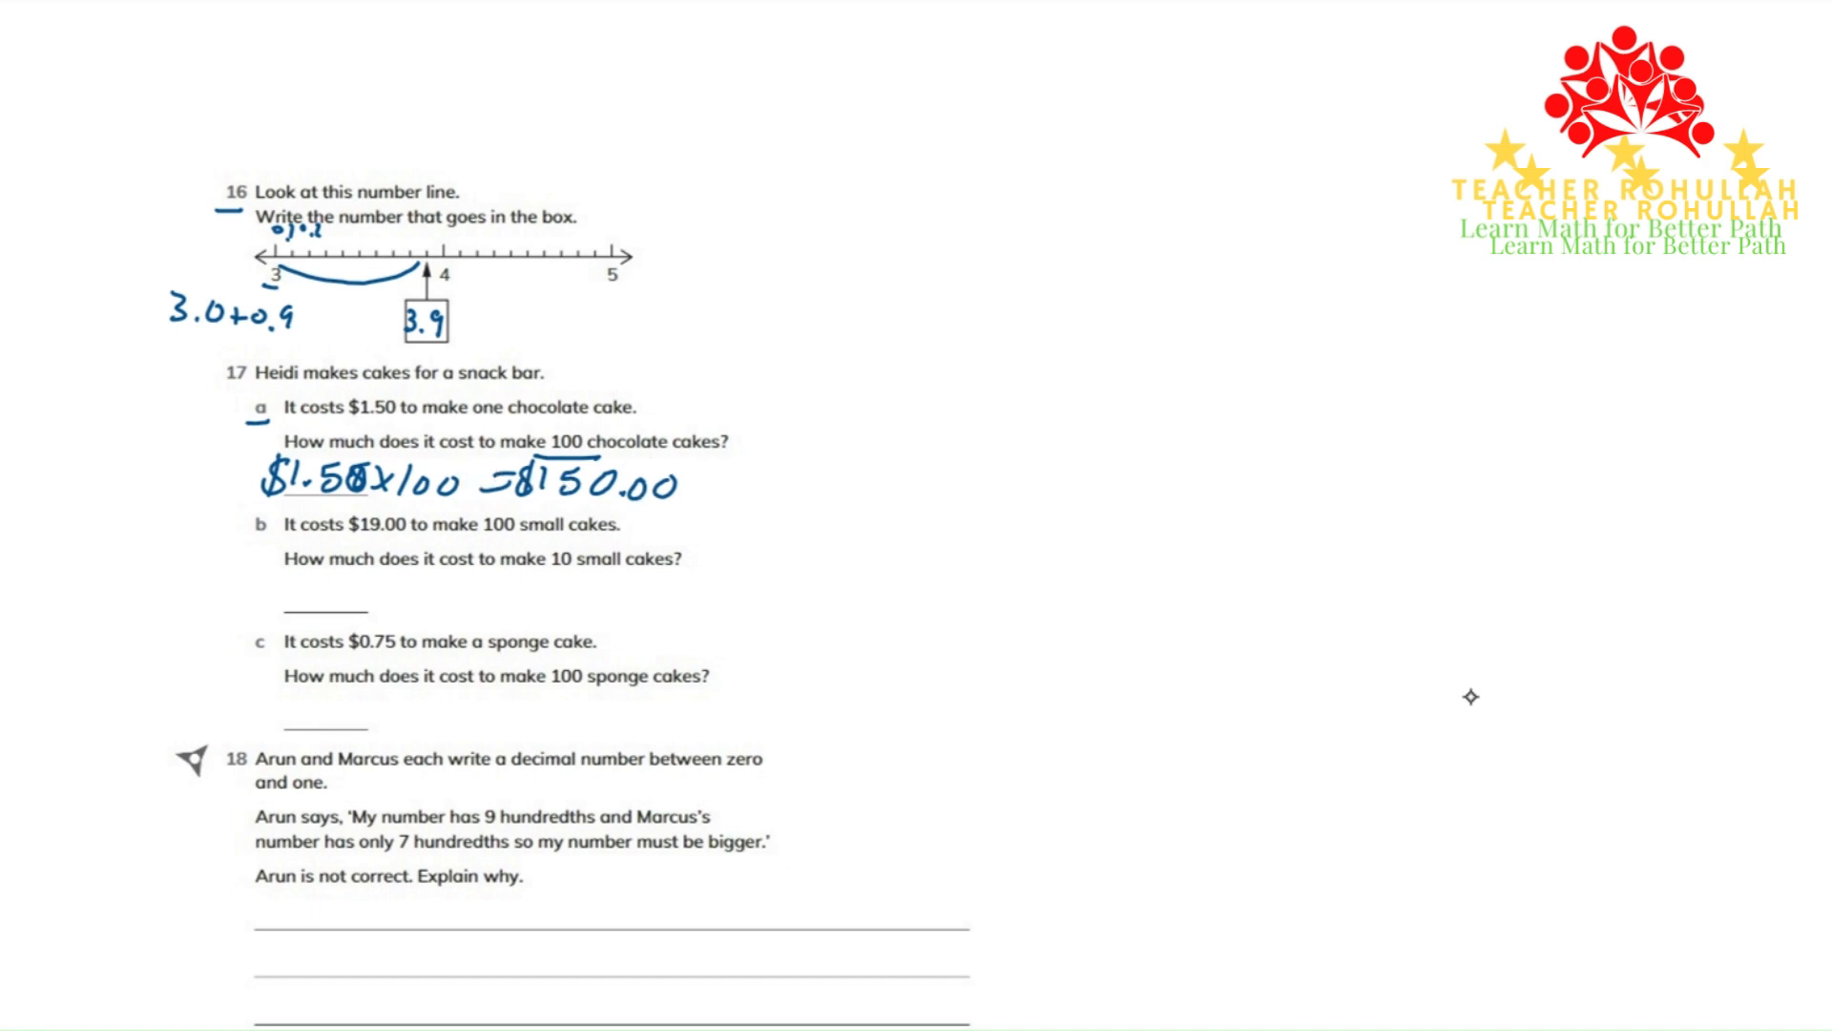
{"action": "mouse_move", "coordinate": [378, 572]}
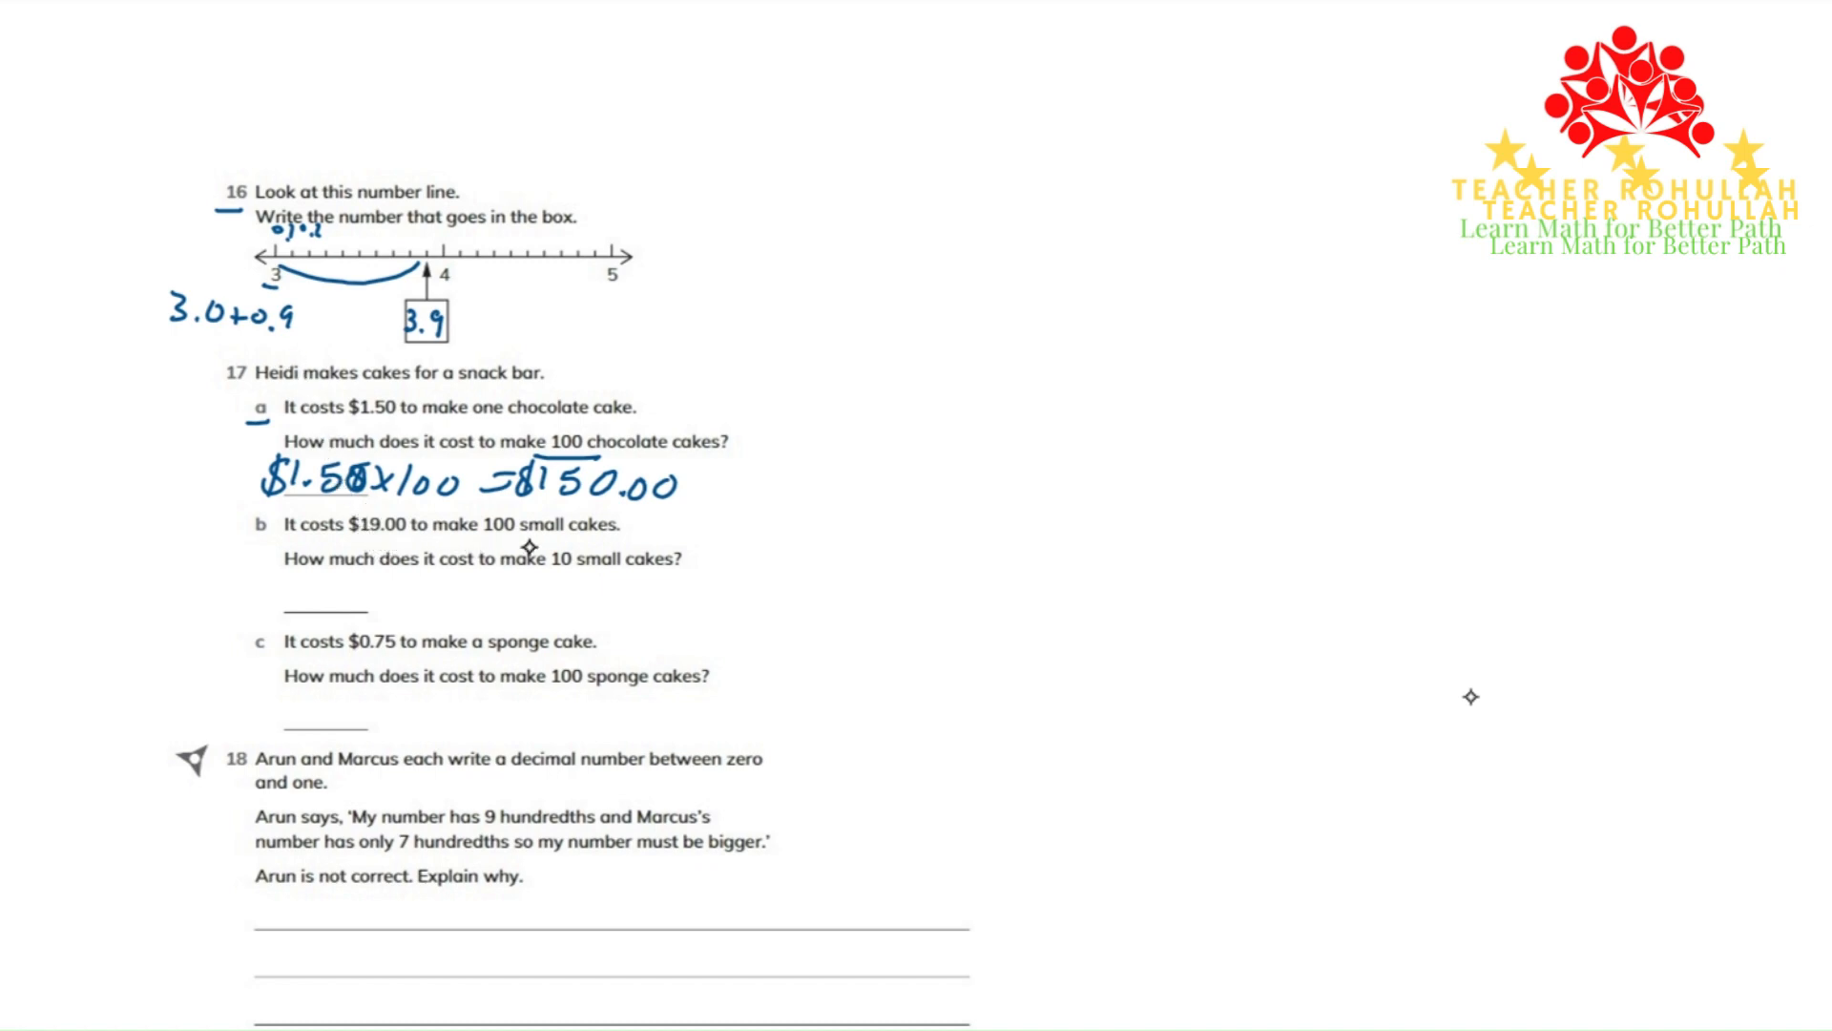
{"action": "mouse_move", "coordinate": [586, 580]}
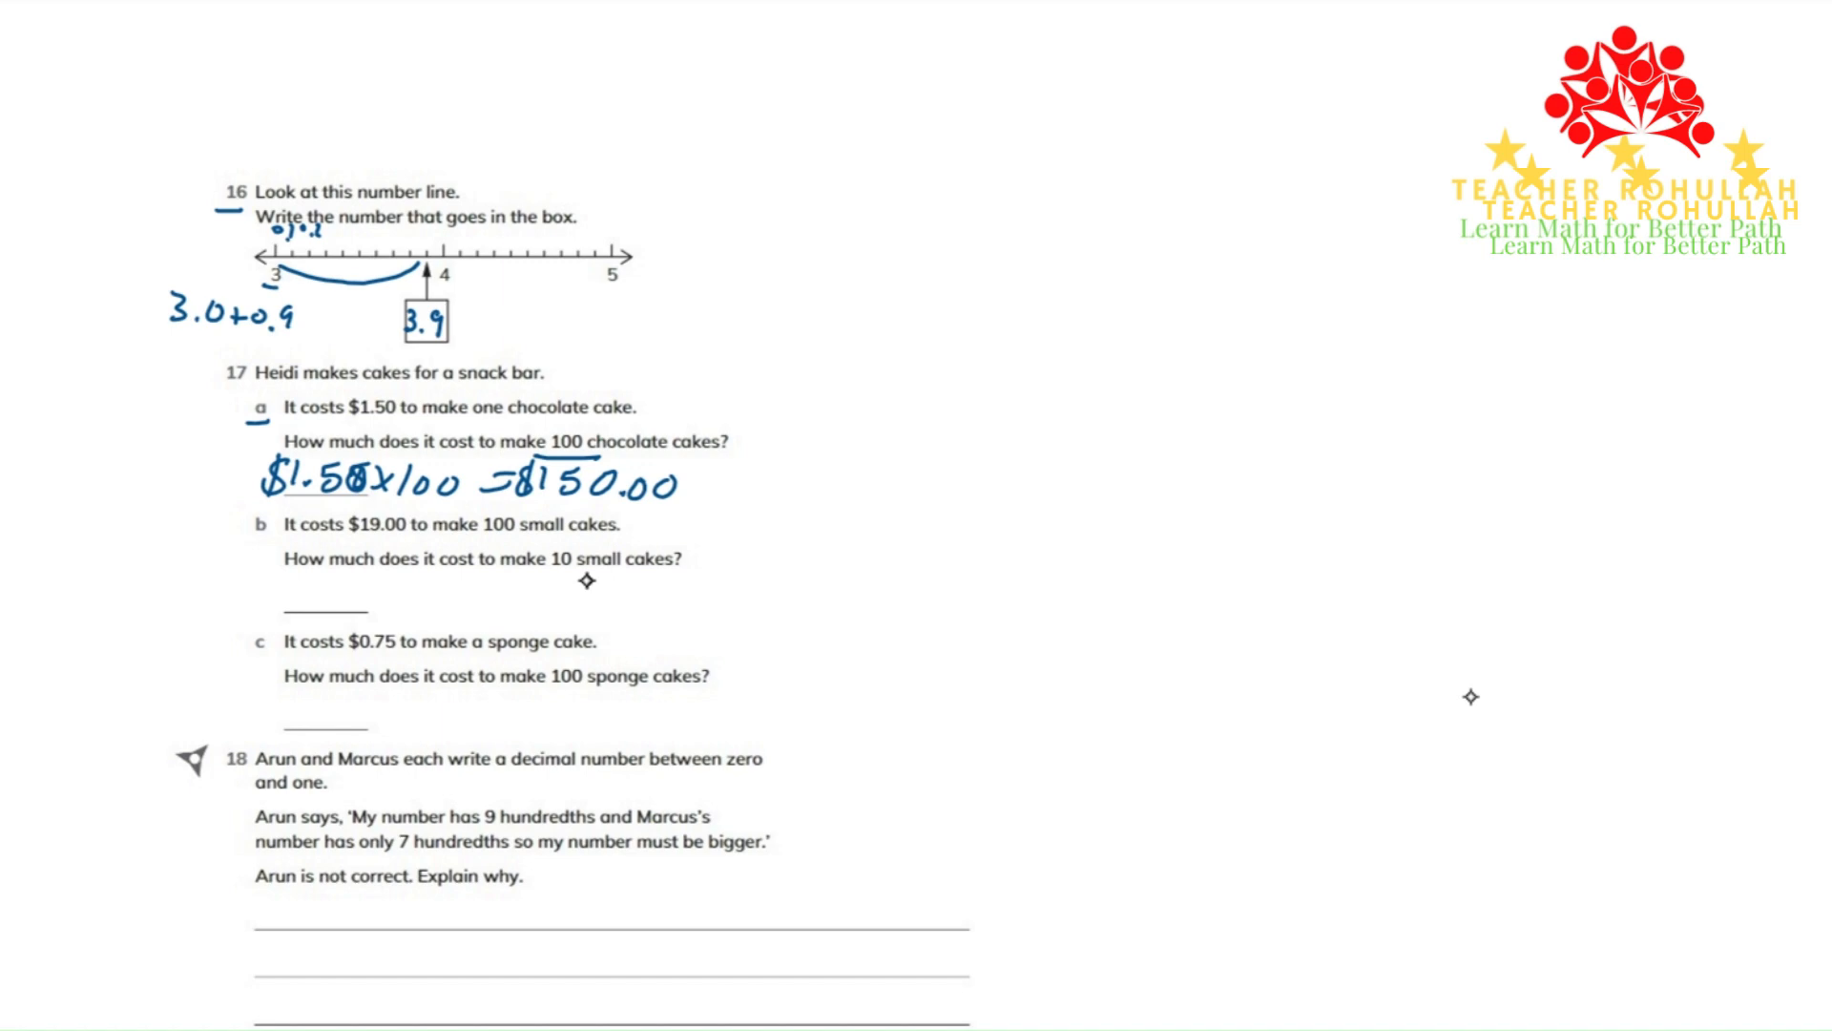
{"action": "mouse_move", "coordinate": [432, 588]}
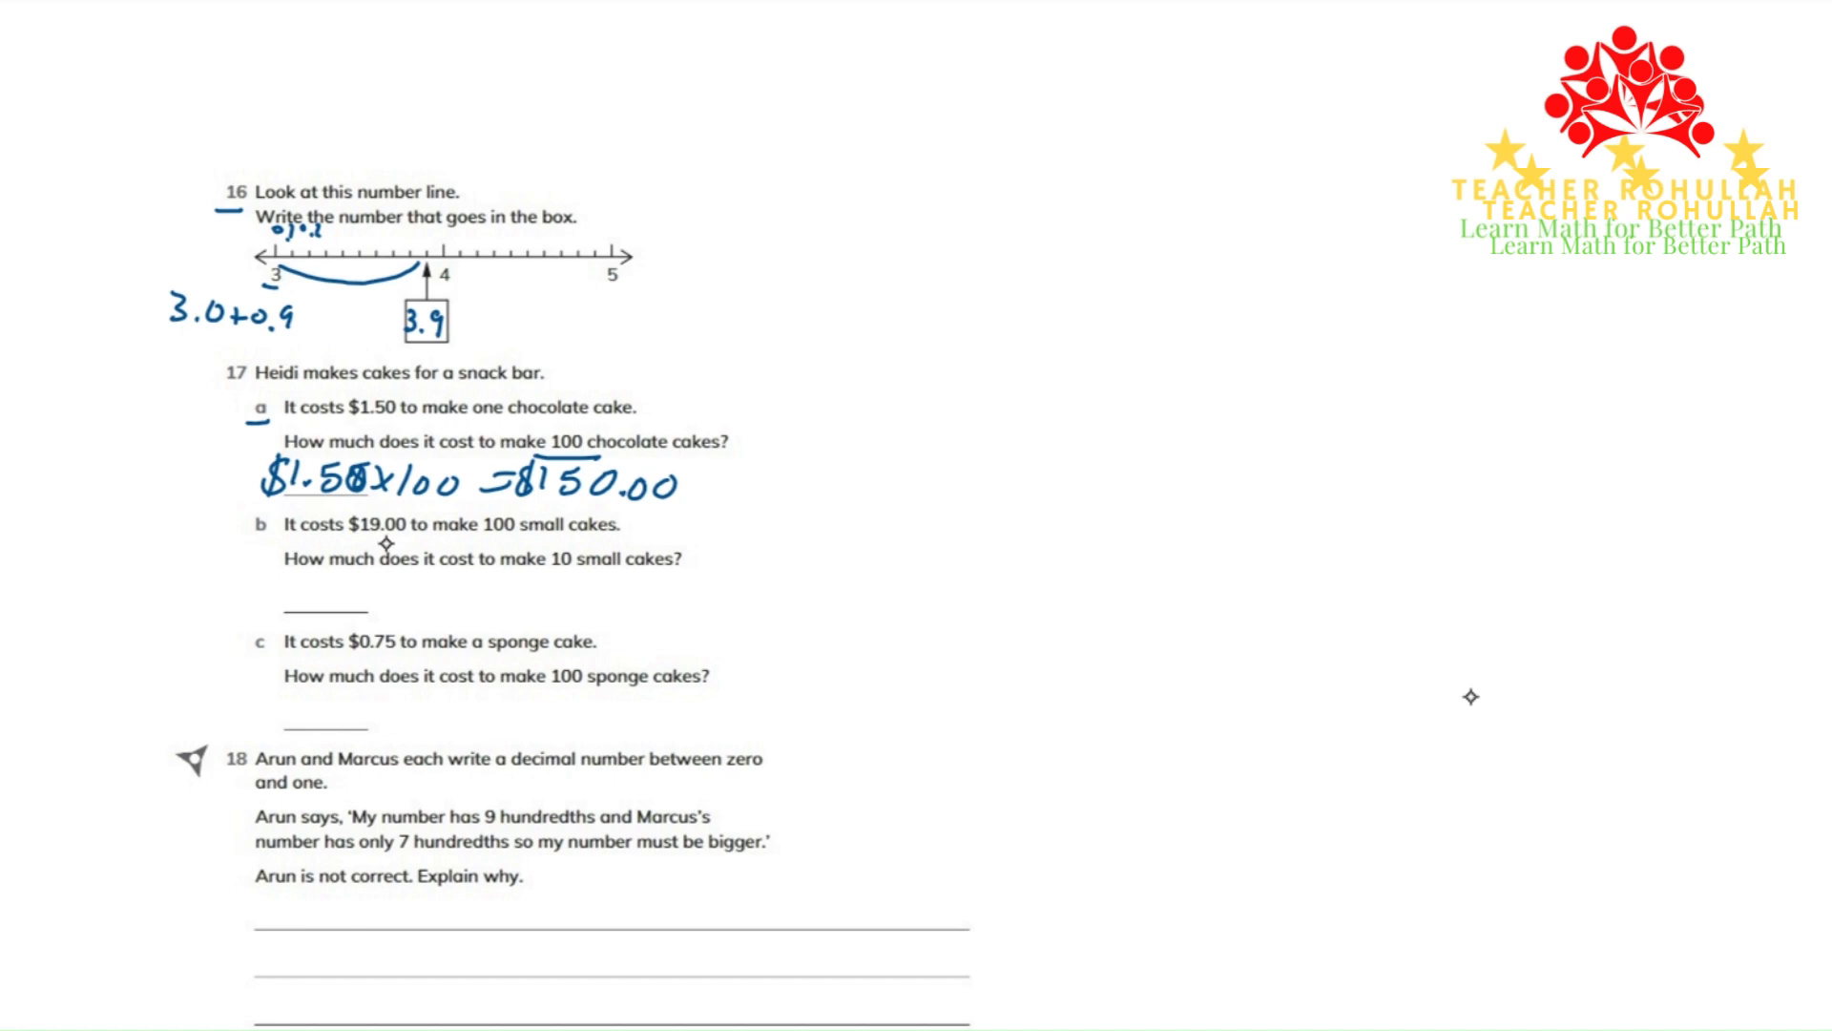
{"action": "mouse_move", "coordinate": [578, 576]}
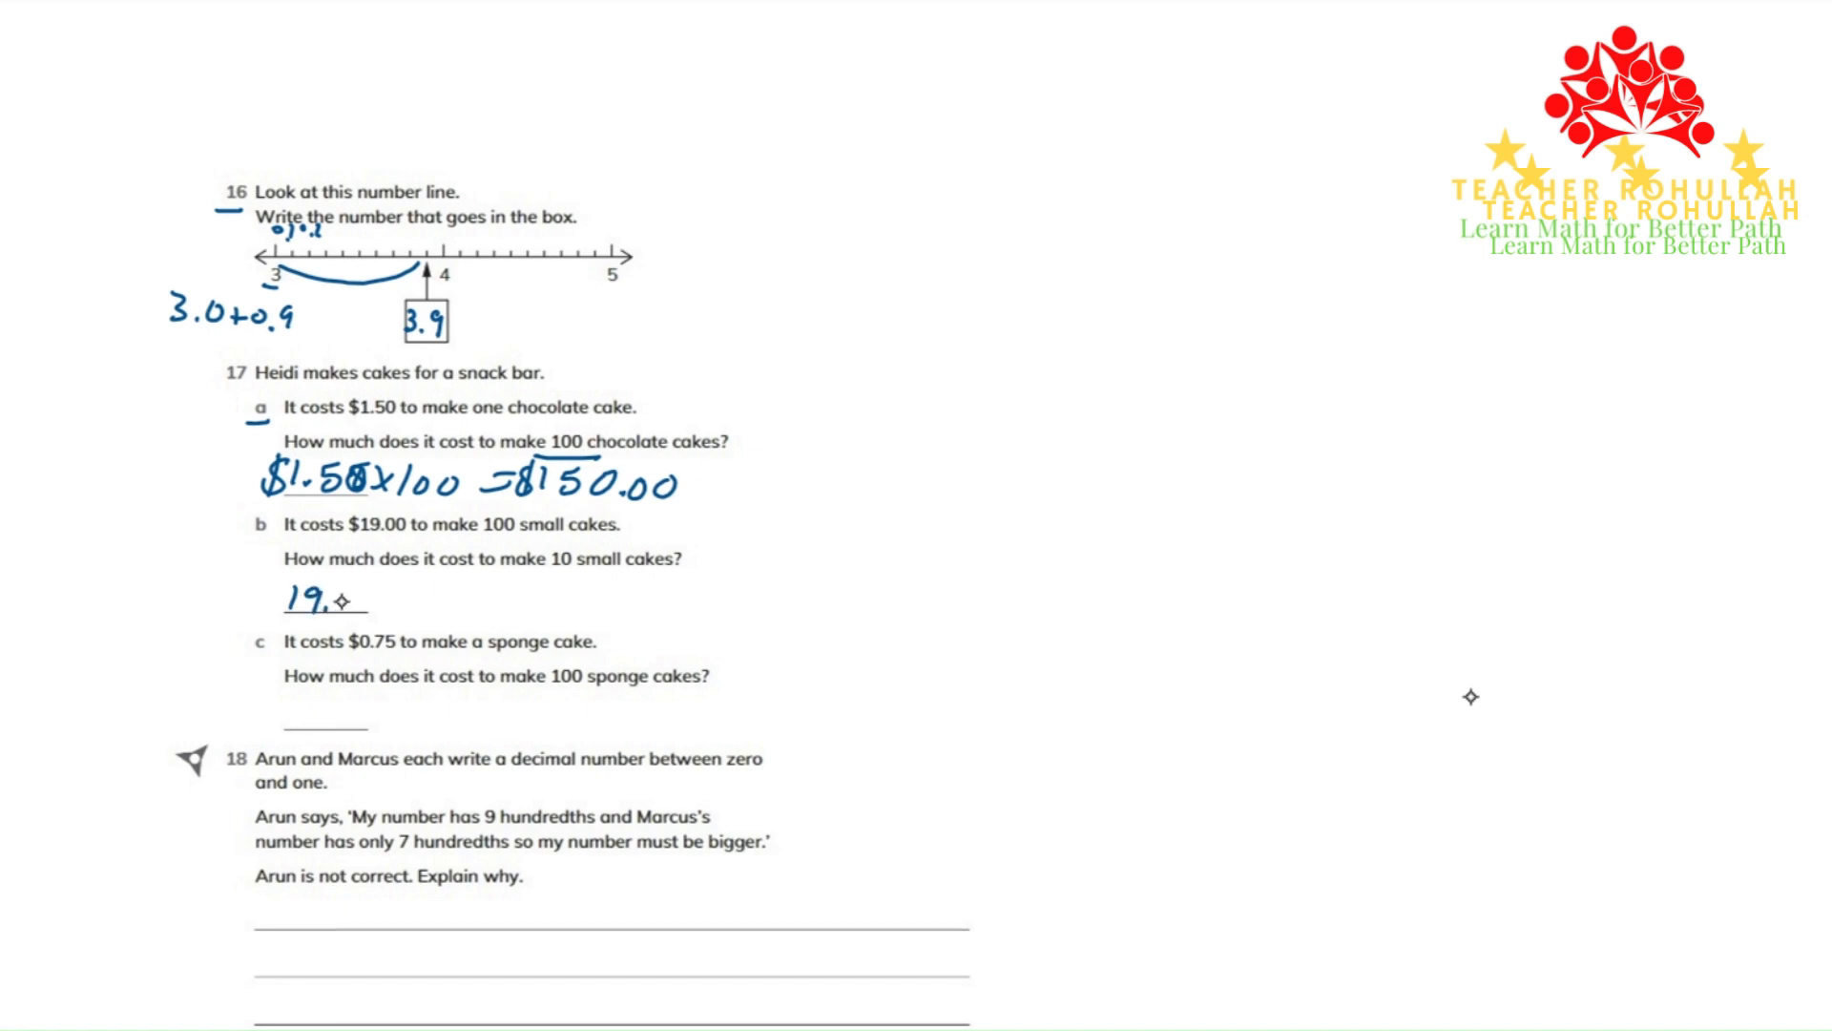
{"action": "type", "text": "$19.00"}
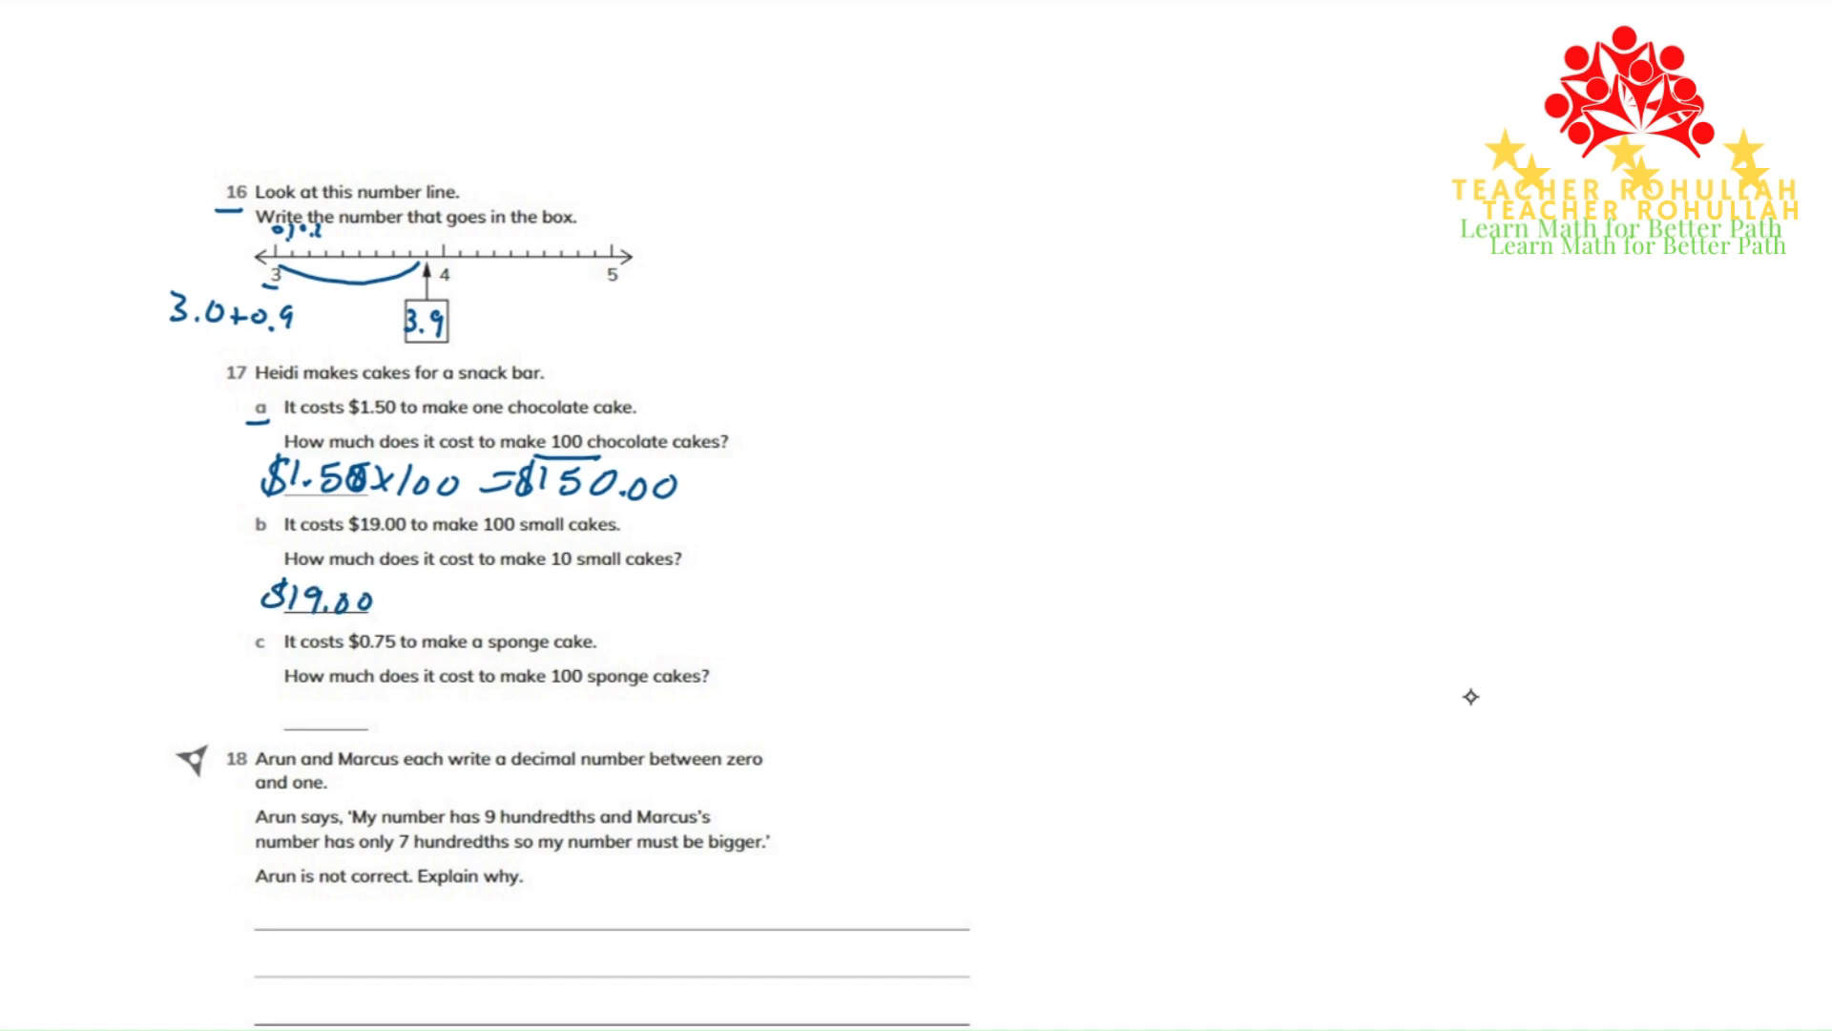
{"action": "type", "text": "÷10"}
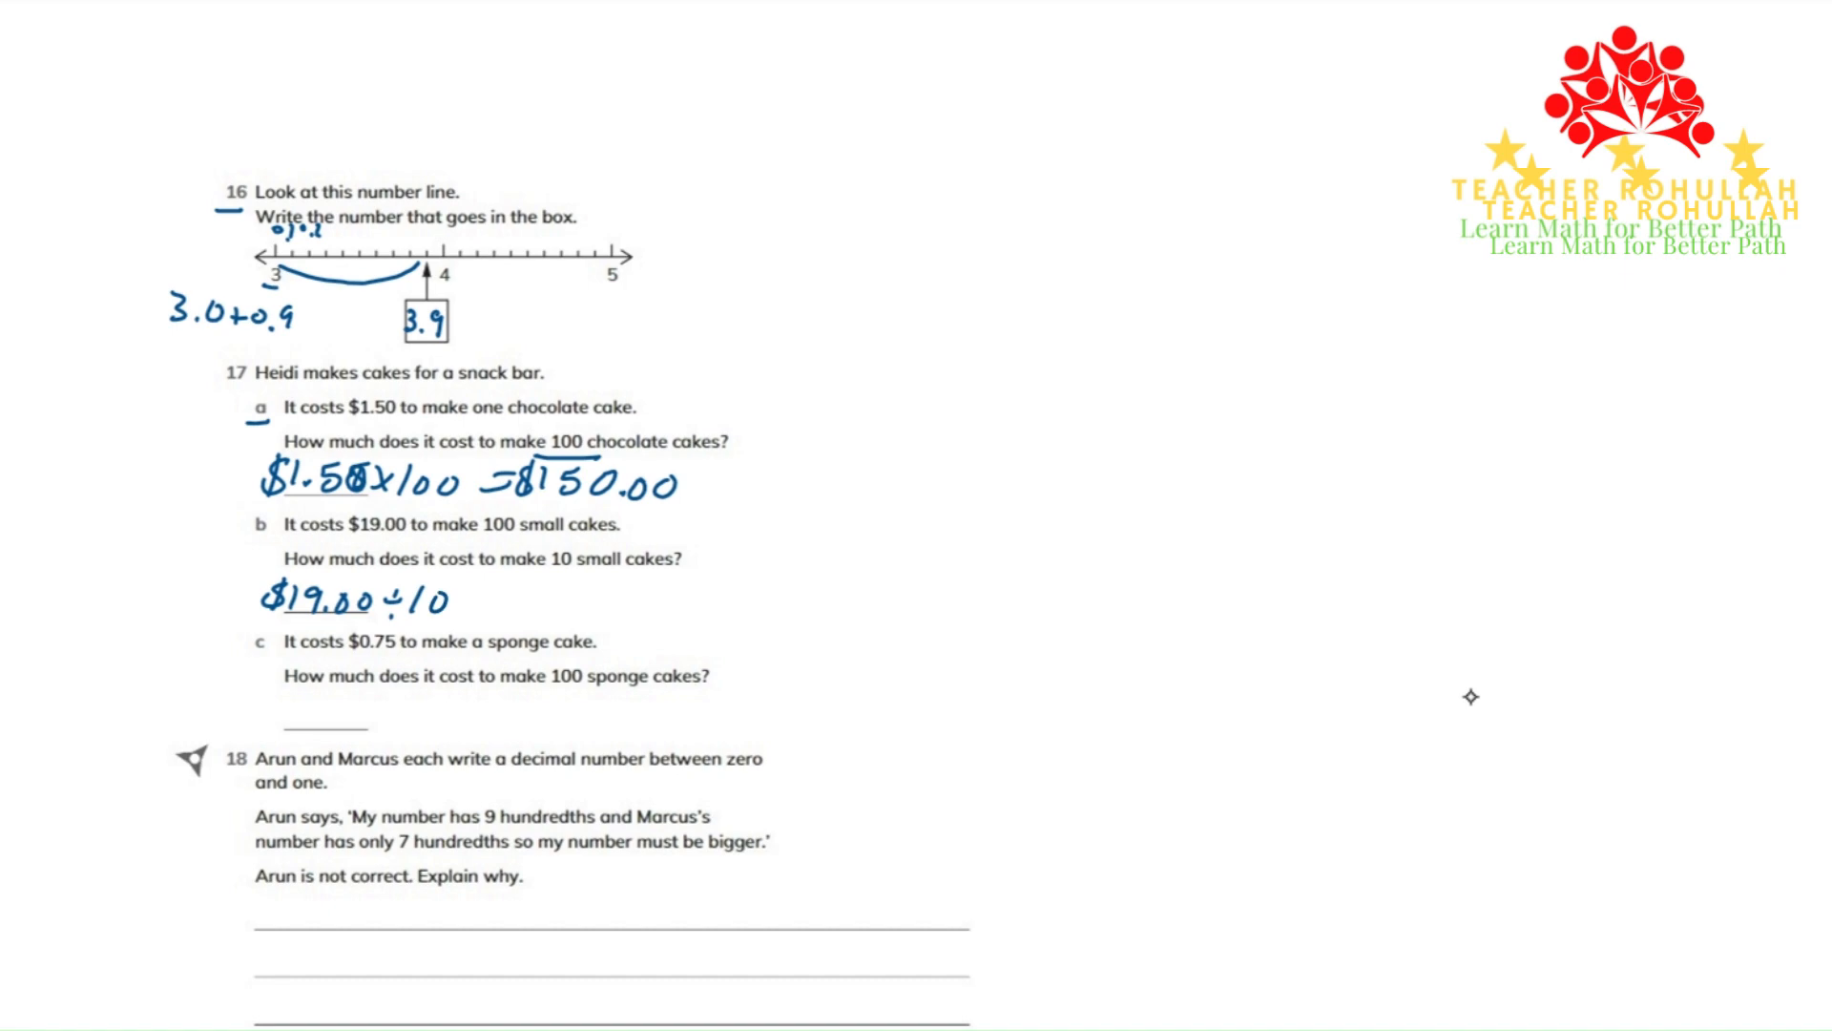
{"action": "type", "text": "="}
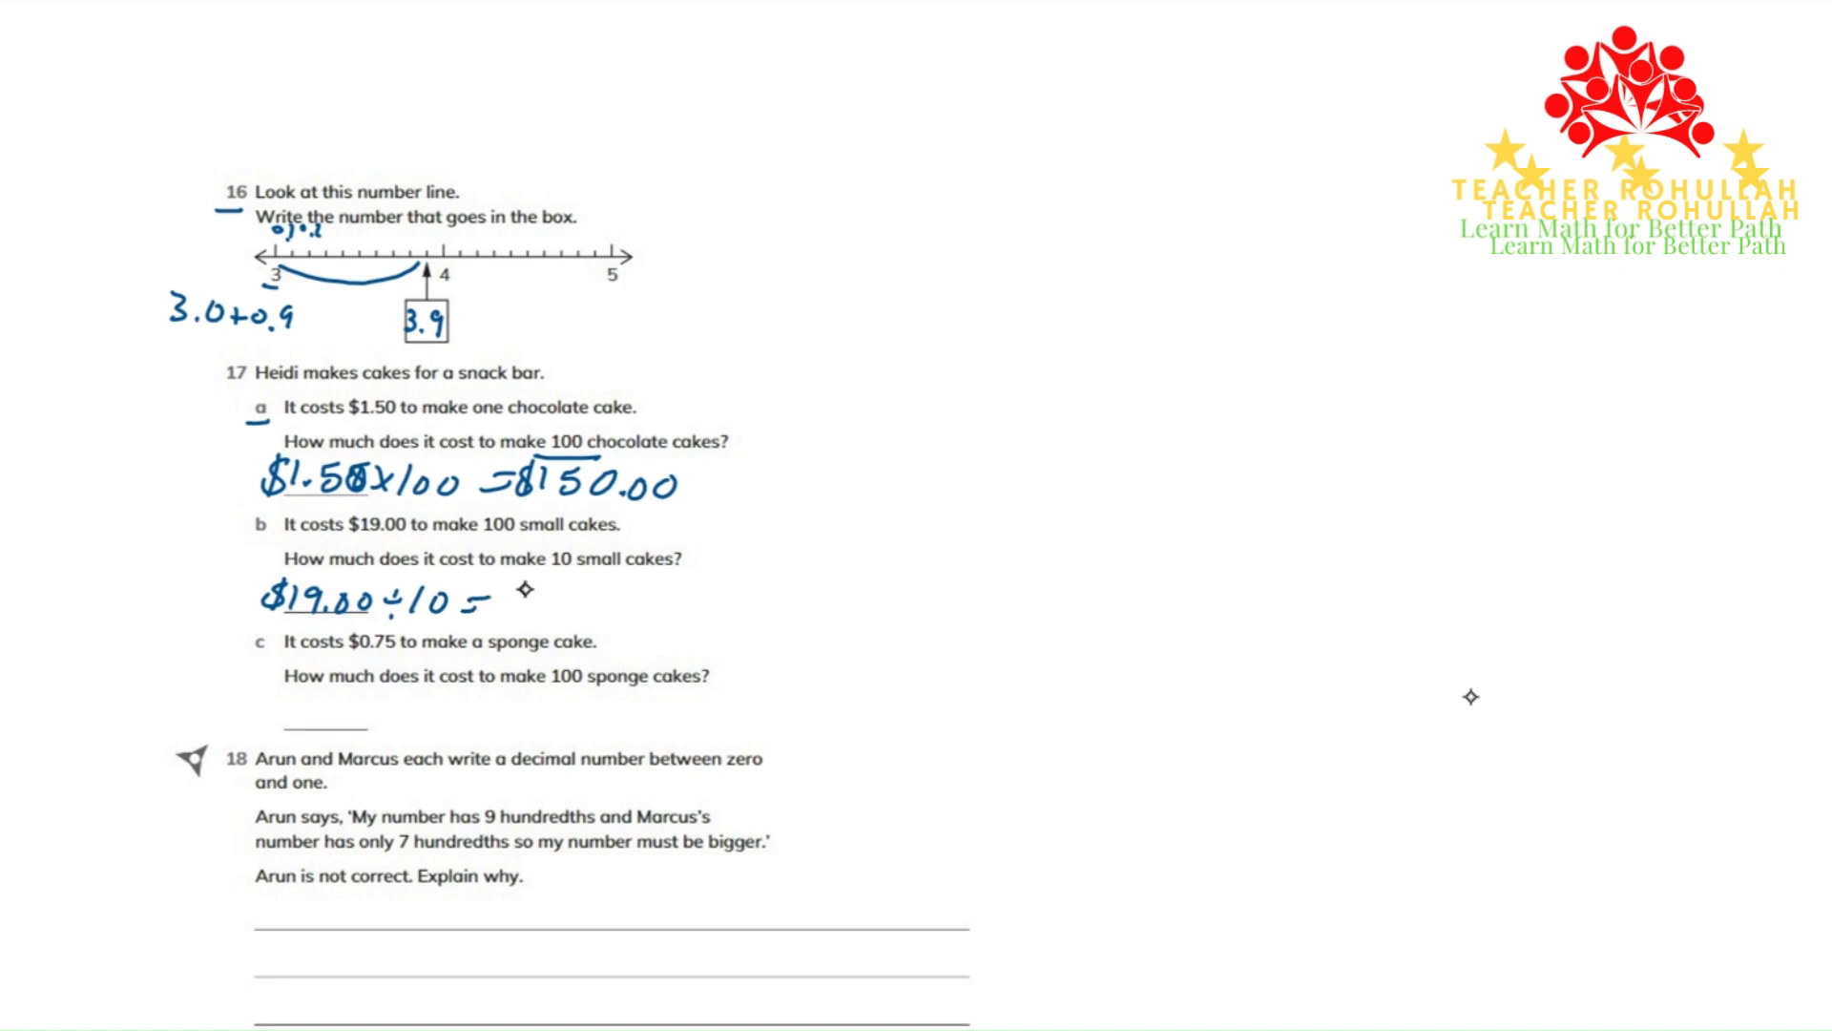
{"action": "type", "text": "1.90"}
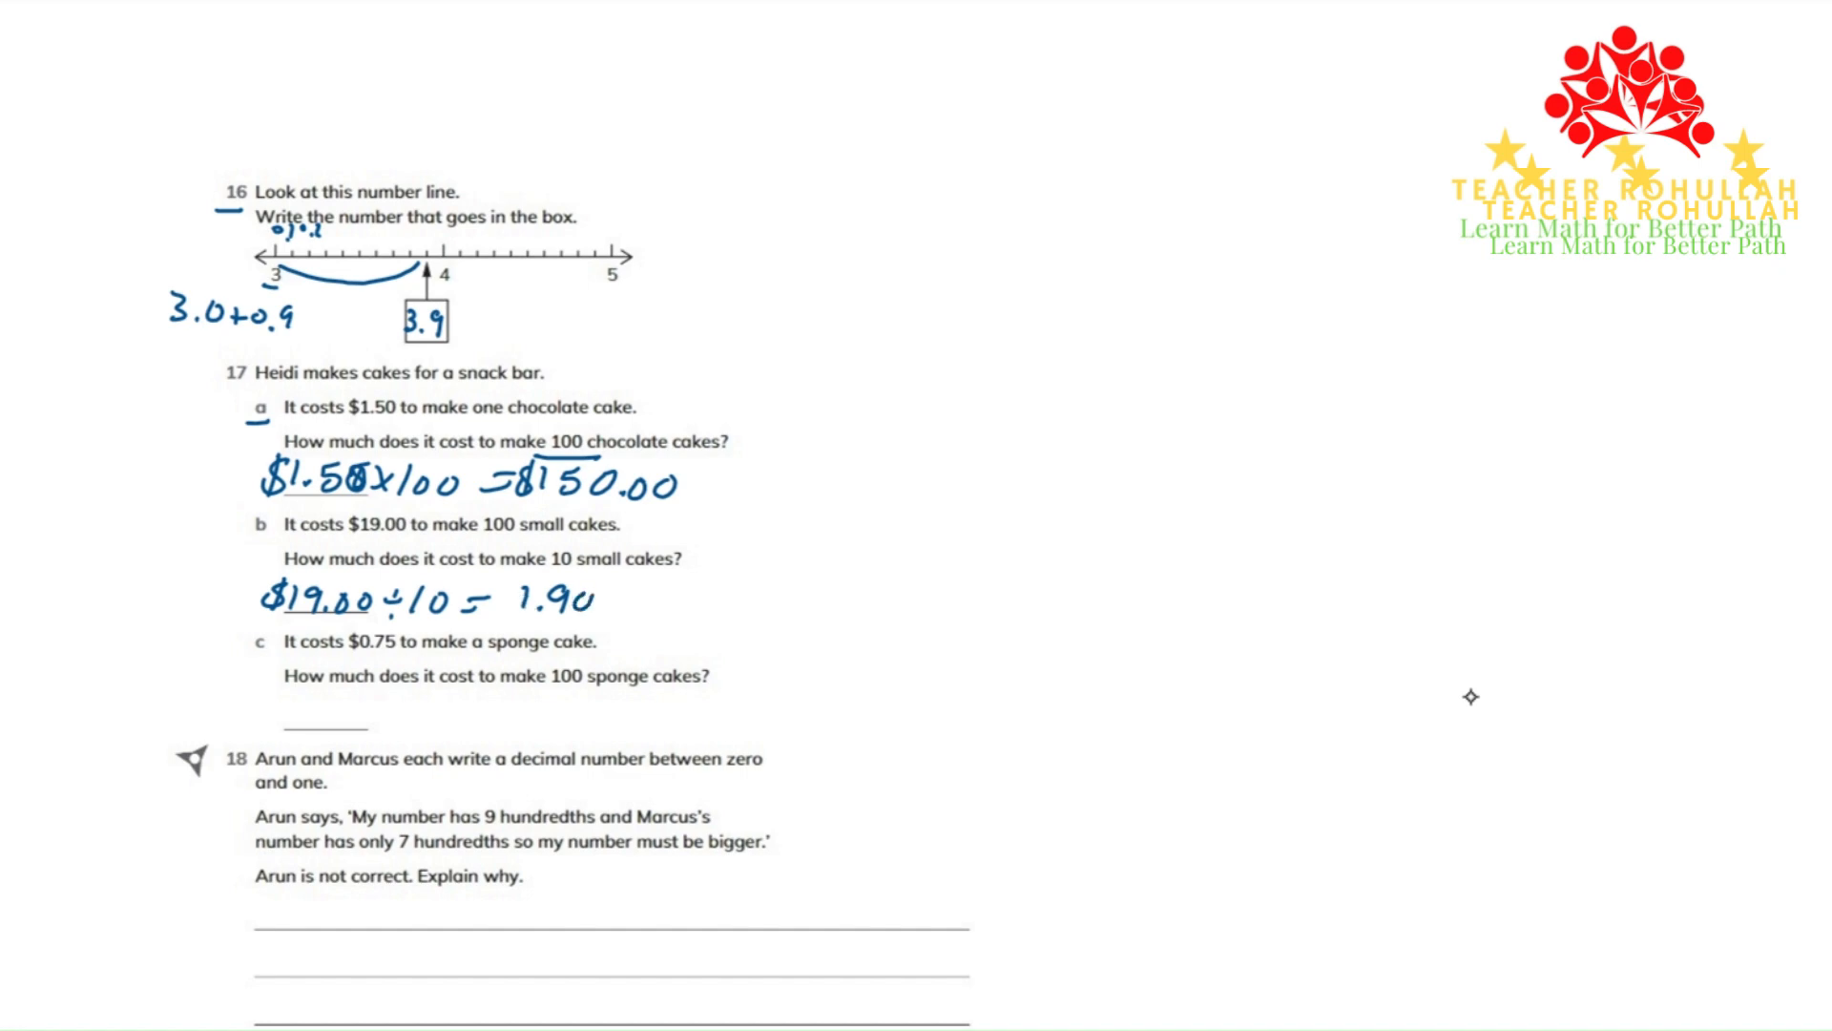
{"action": "type", "text": "$"}
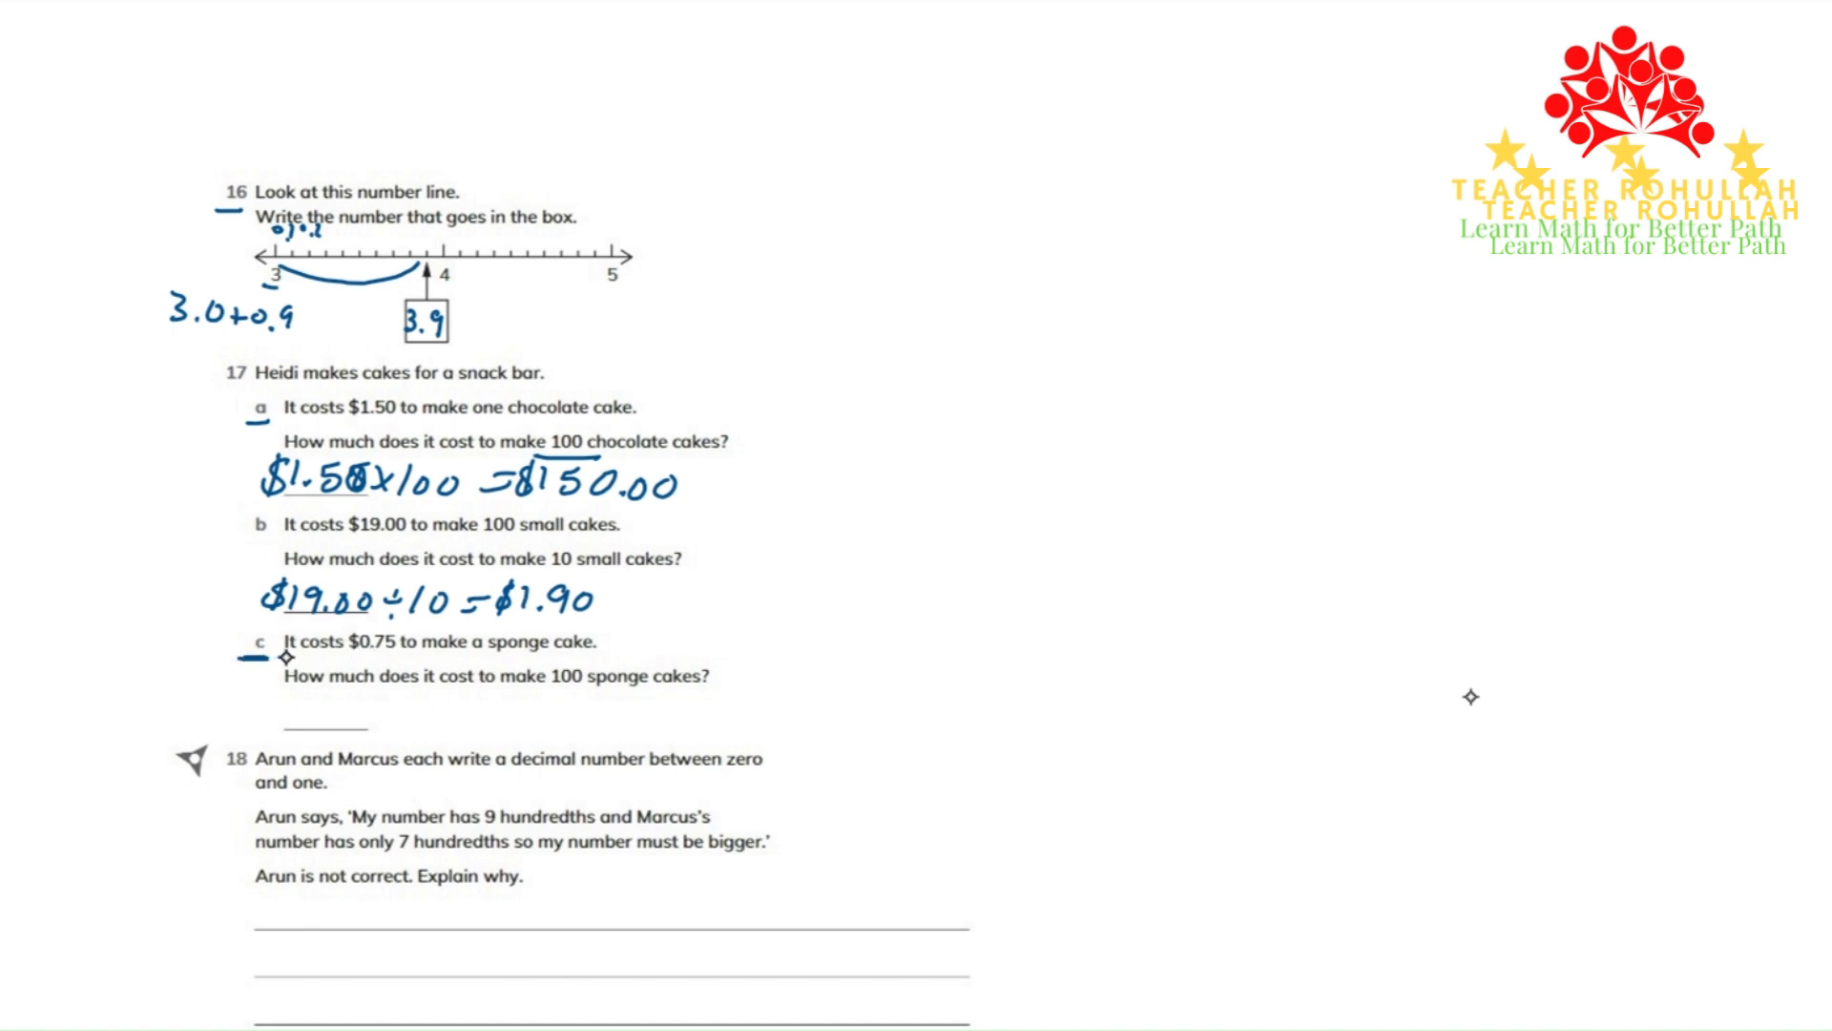
{"action": "mouse_move", "coordinate": [410, 657]}
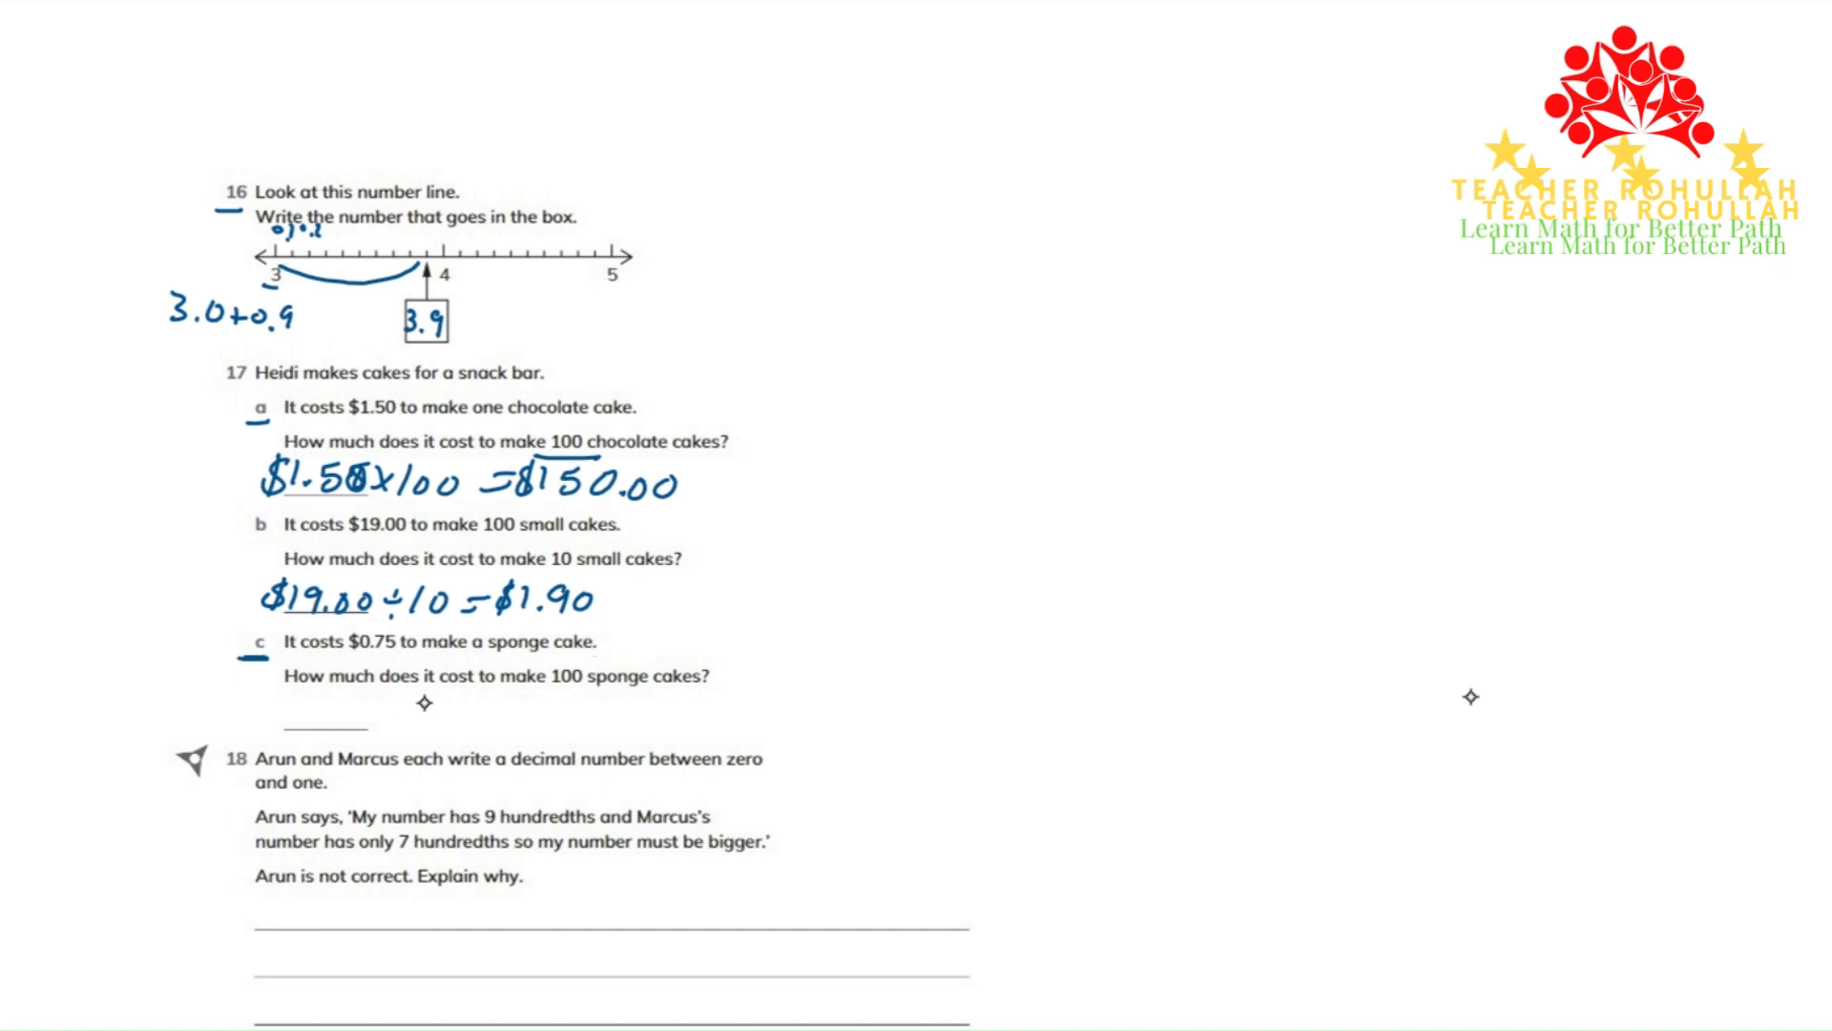
{"action": "mouse_move", "coordinate": [614, 705]}
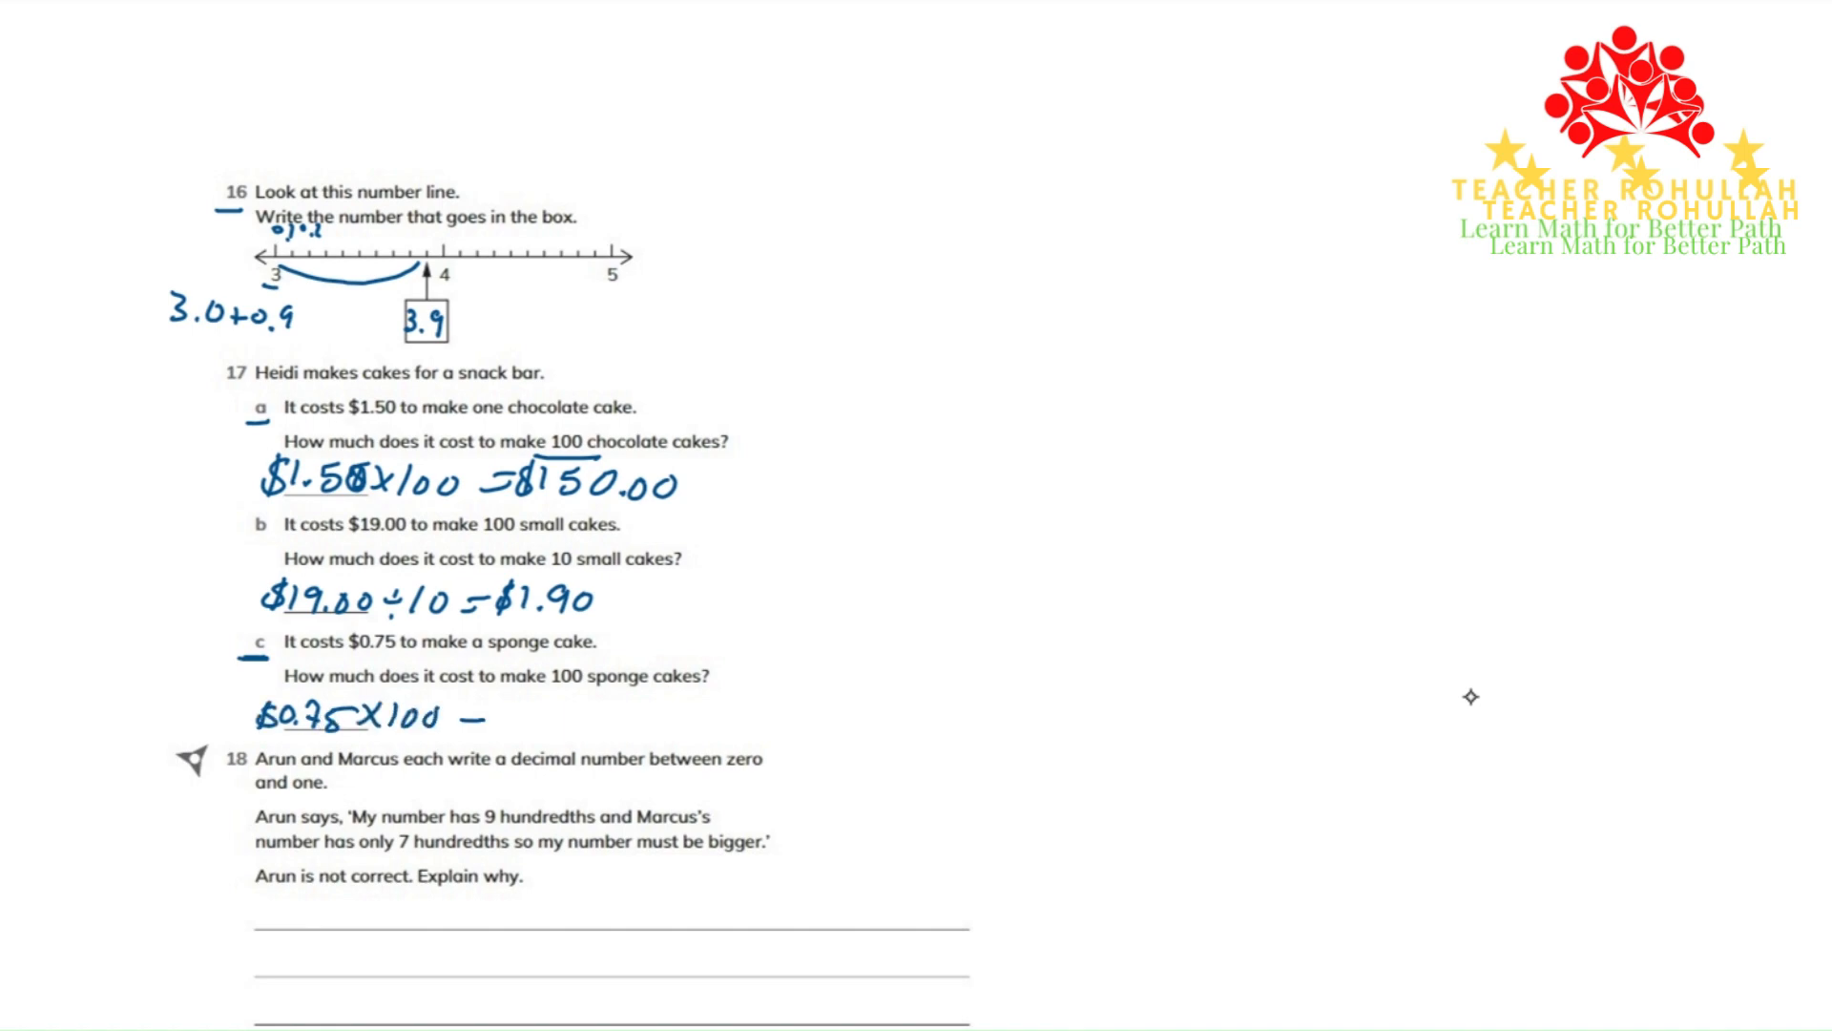
{"action": "type", "text": "75"}
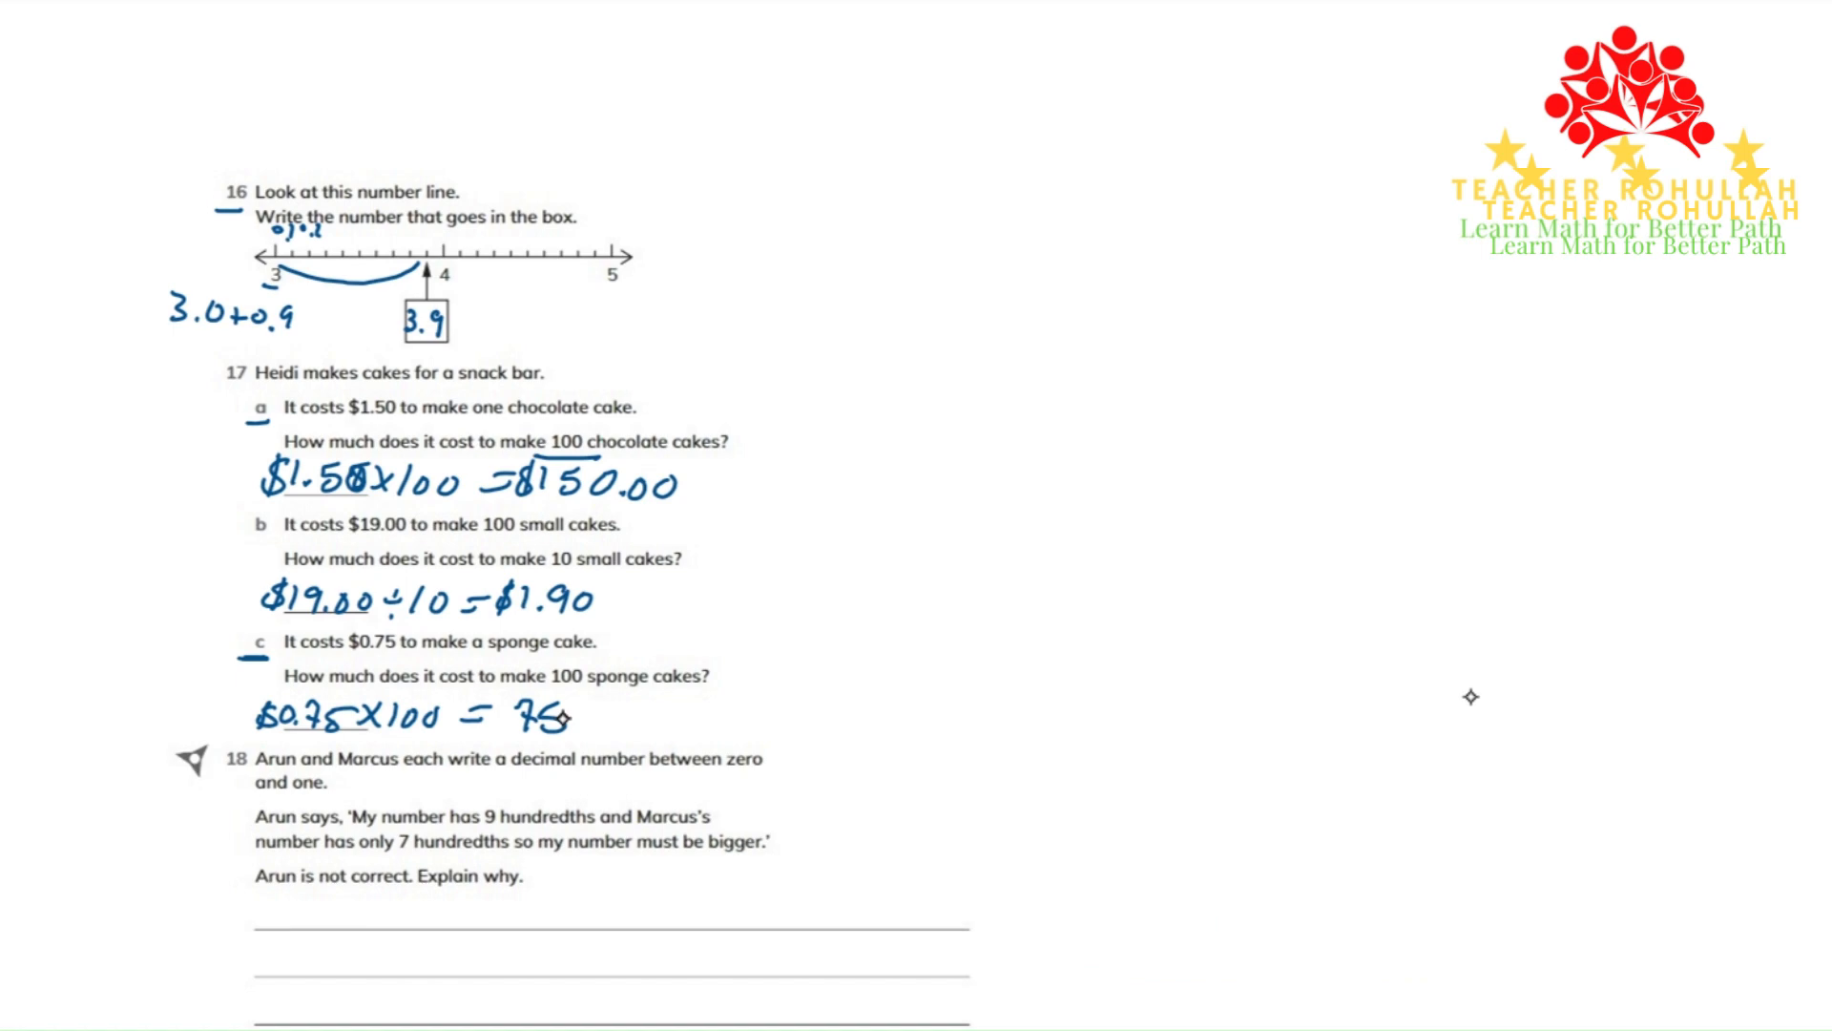
{"action": "type", "text": "$75.00"}
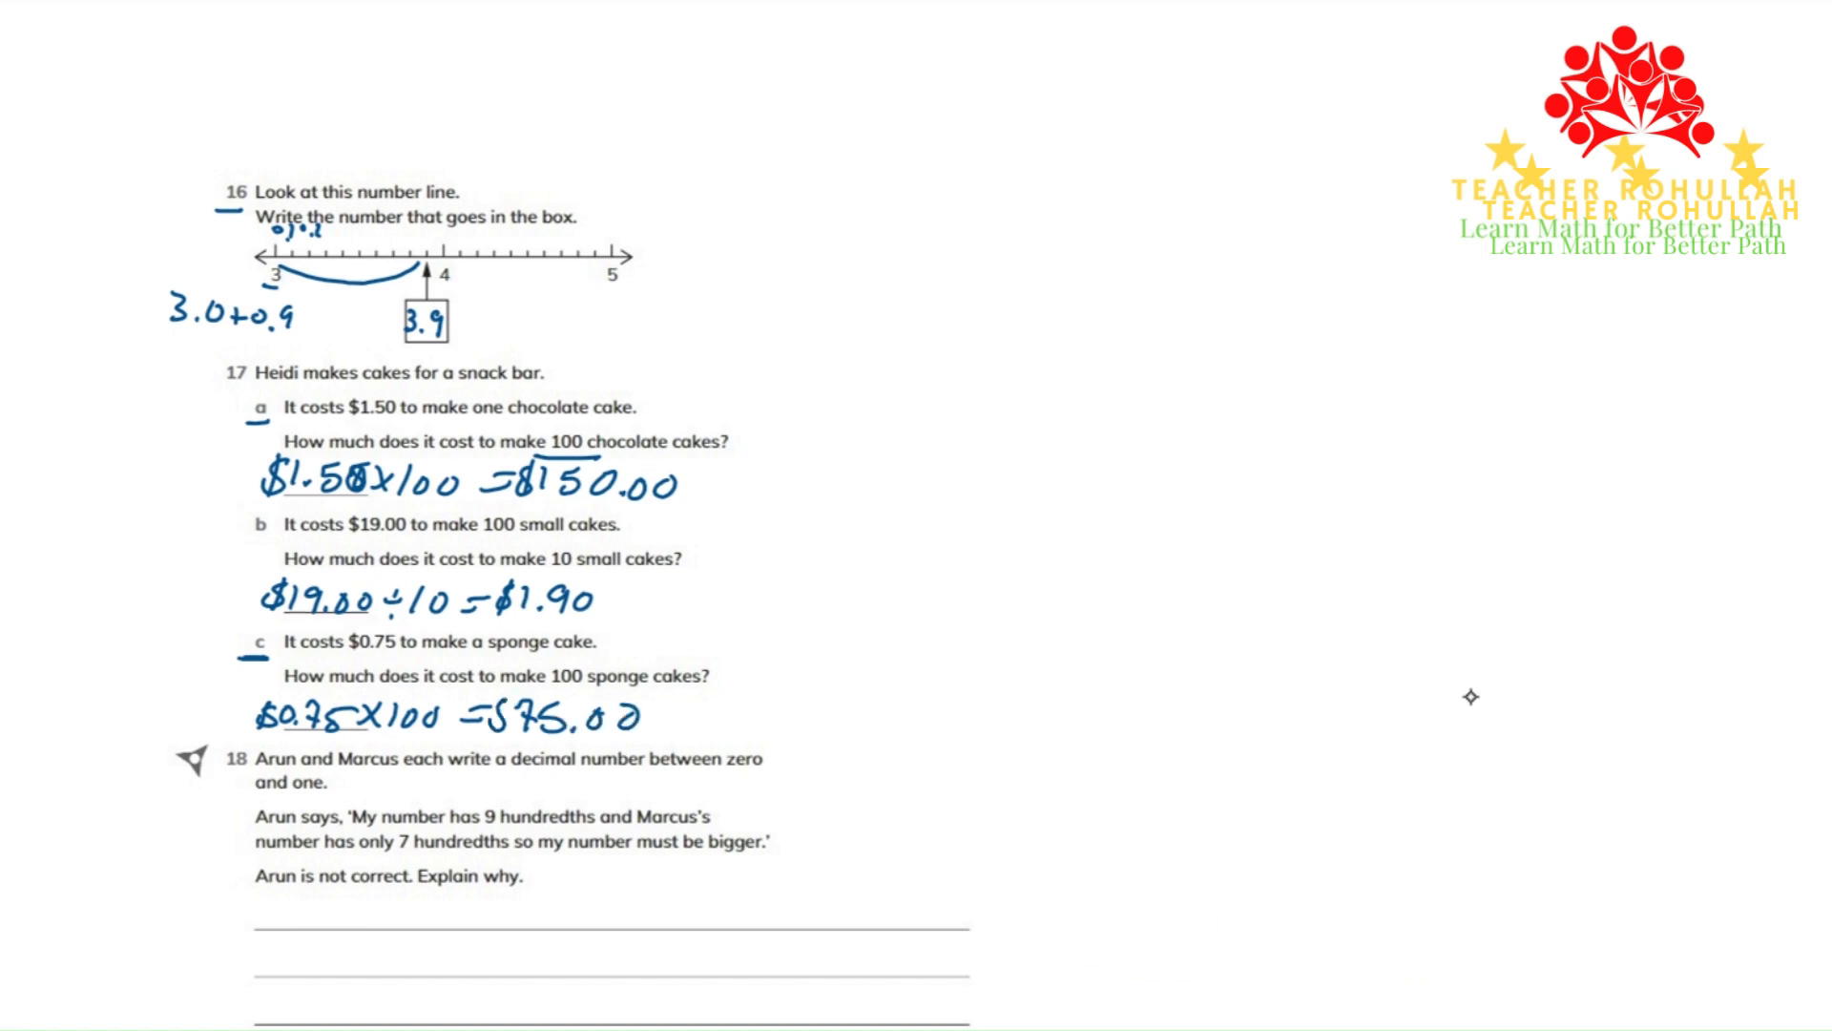